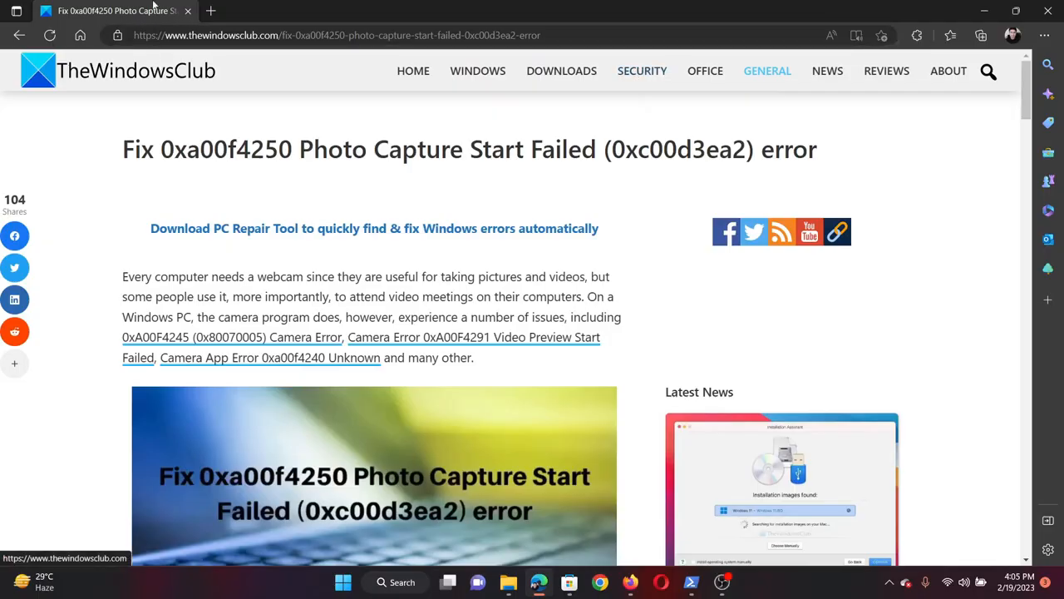
Highlight the 0xa00f4250 error code, then scroll to the seven-fix list and section 1
double_click(168, 149)
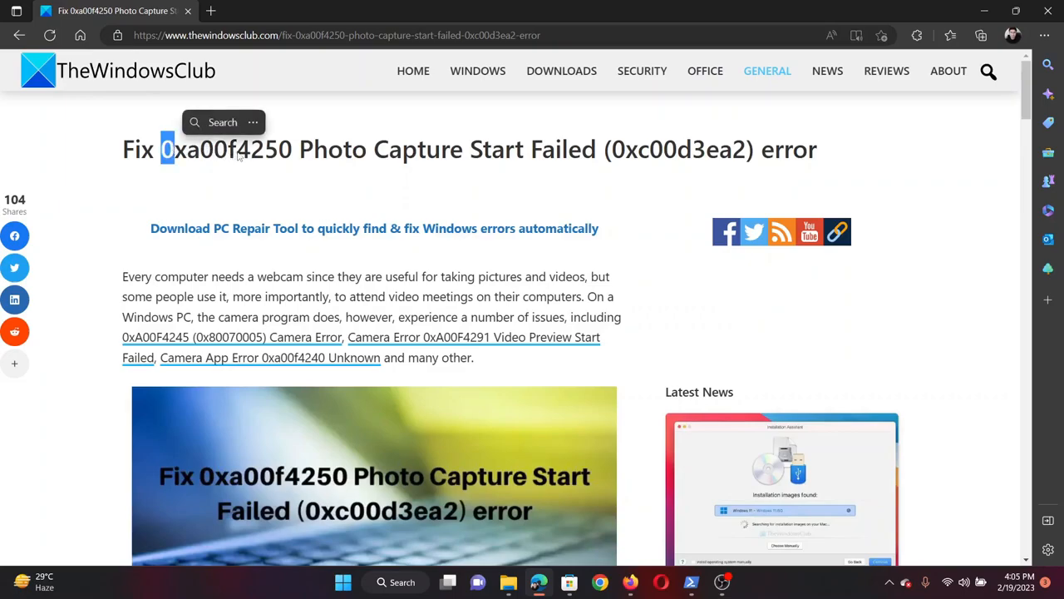
mouse_move(292, 157)
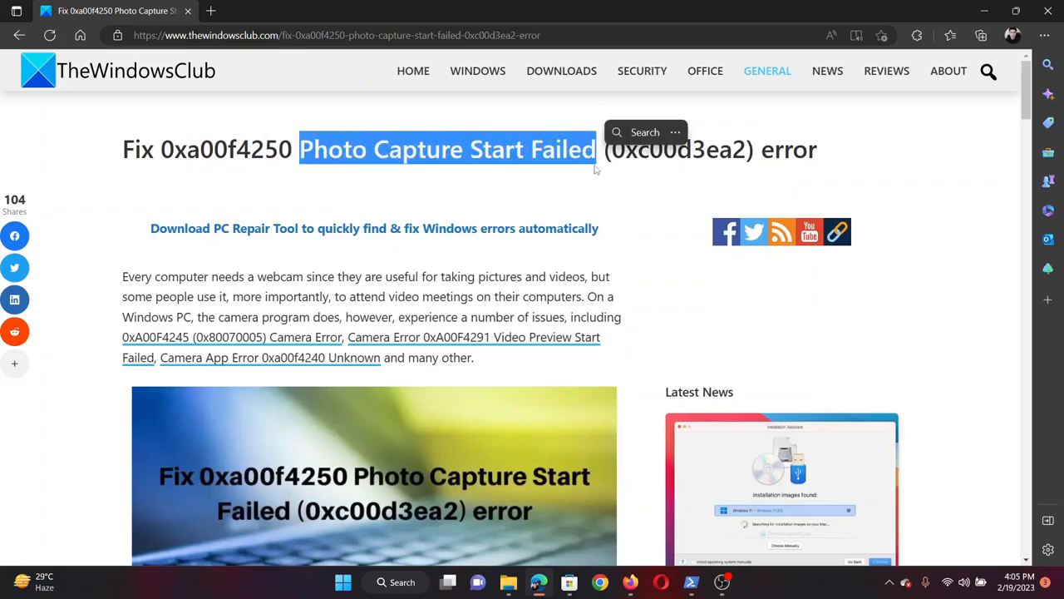
scroll("down", 3)
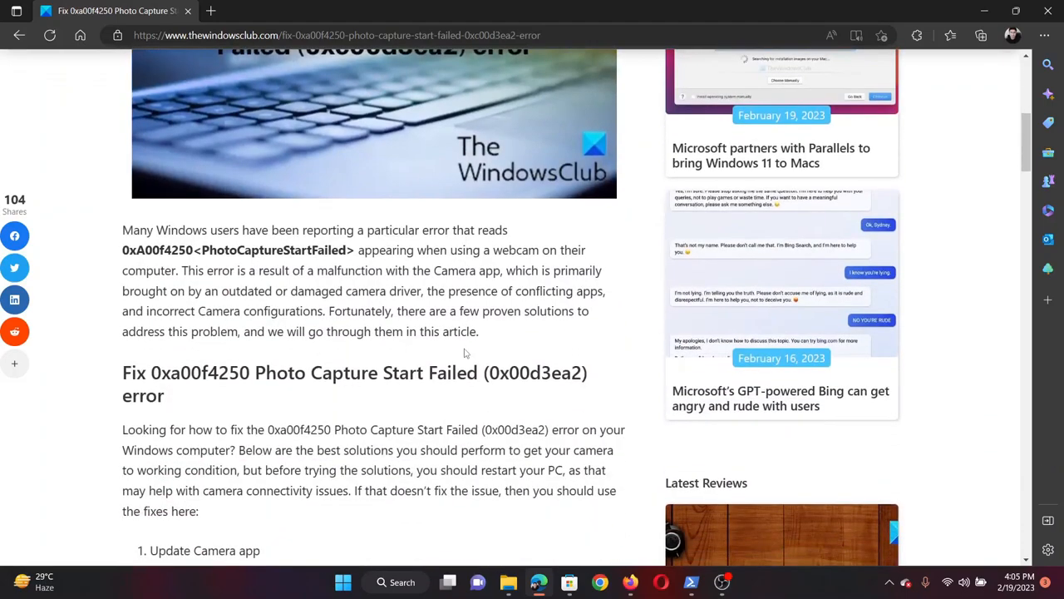
scroll("down", 3)
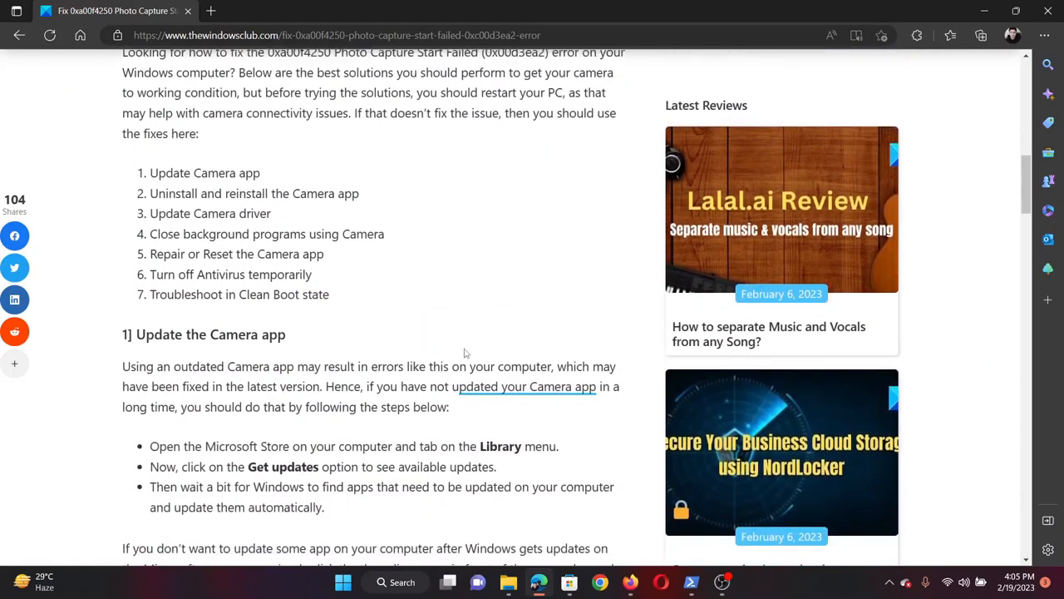
scroll("down", 3)
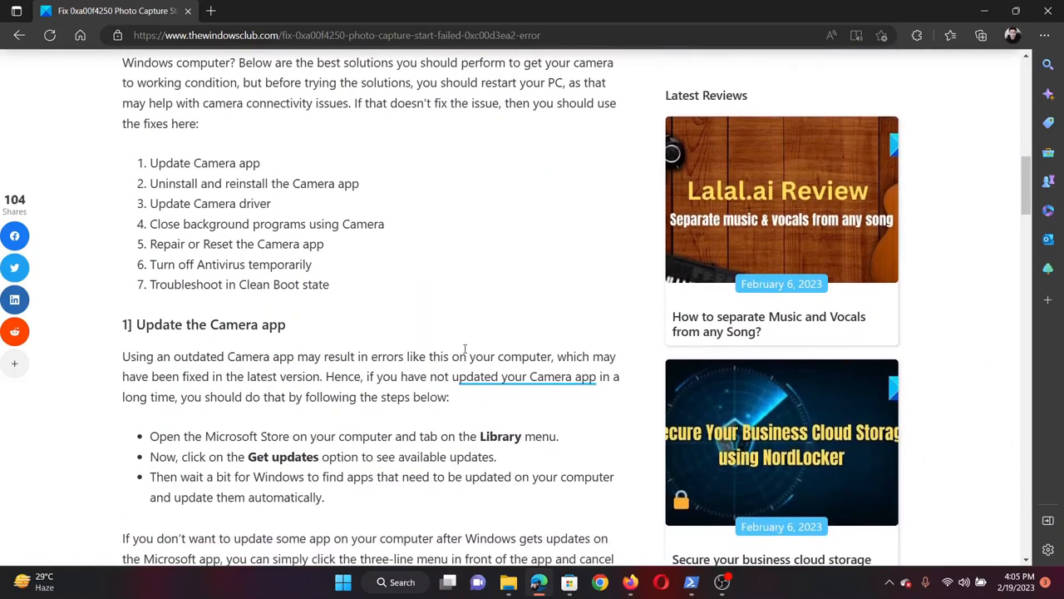
left_click_drag(155, 163, 235, 163)
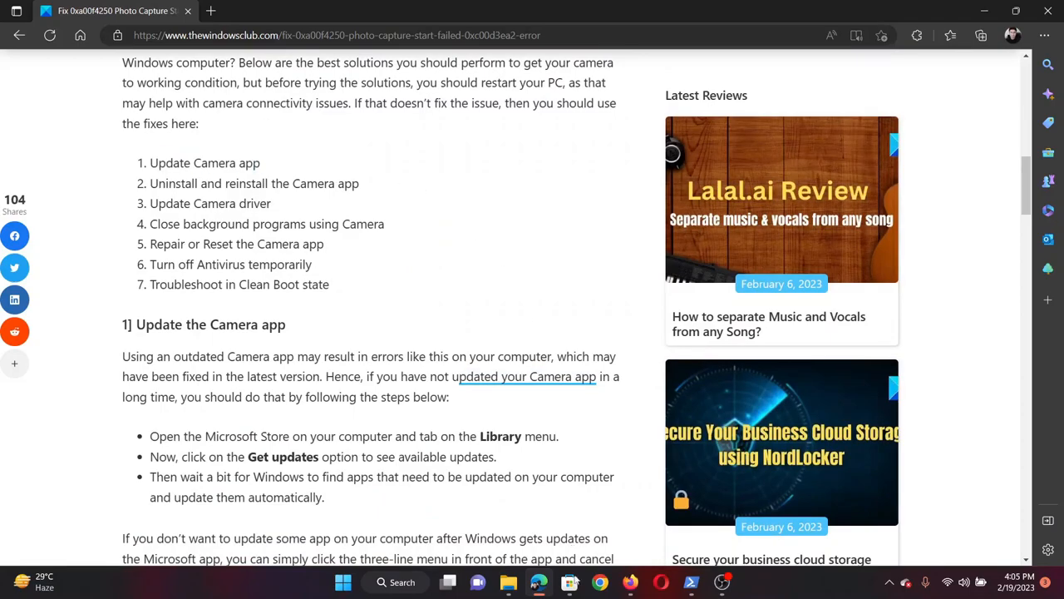
Request app updates from the Microsoft Store Library, then close the Store
left_click(568, 583)
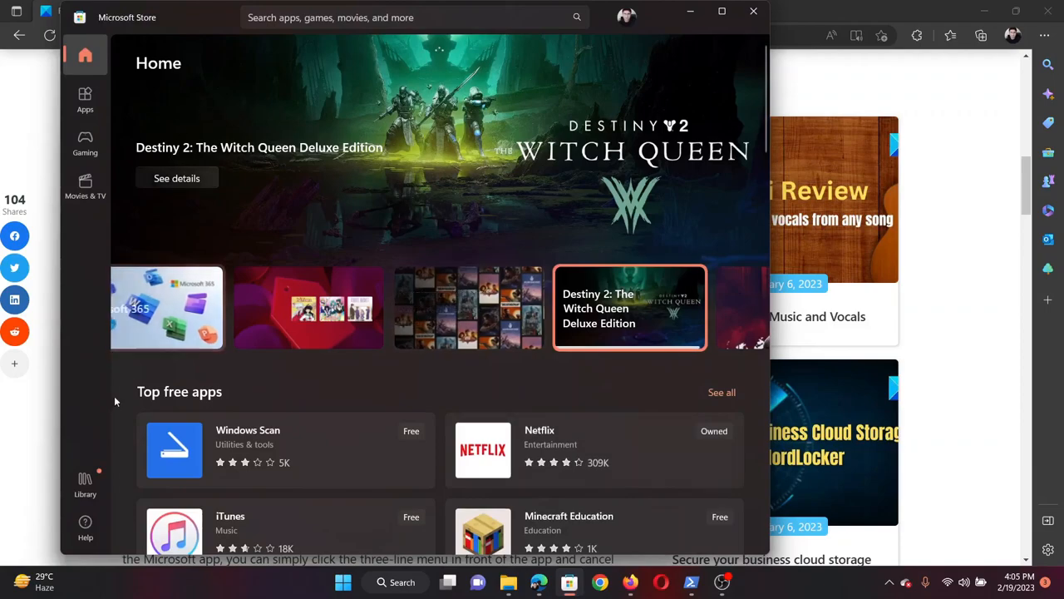
left_click(85, 479)
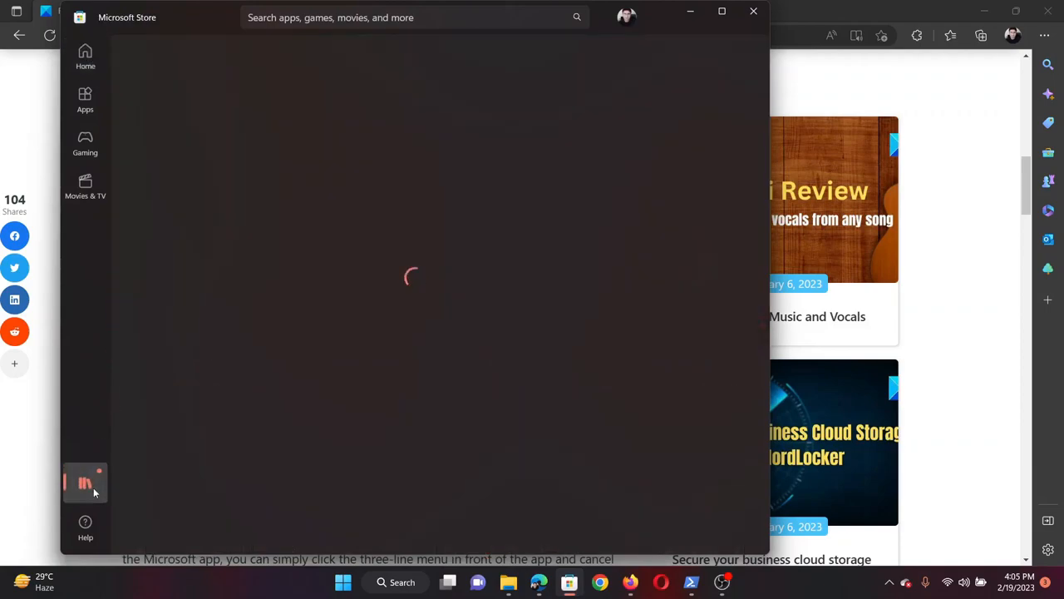
left_click(85, 482)
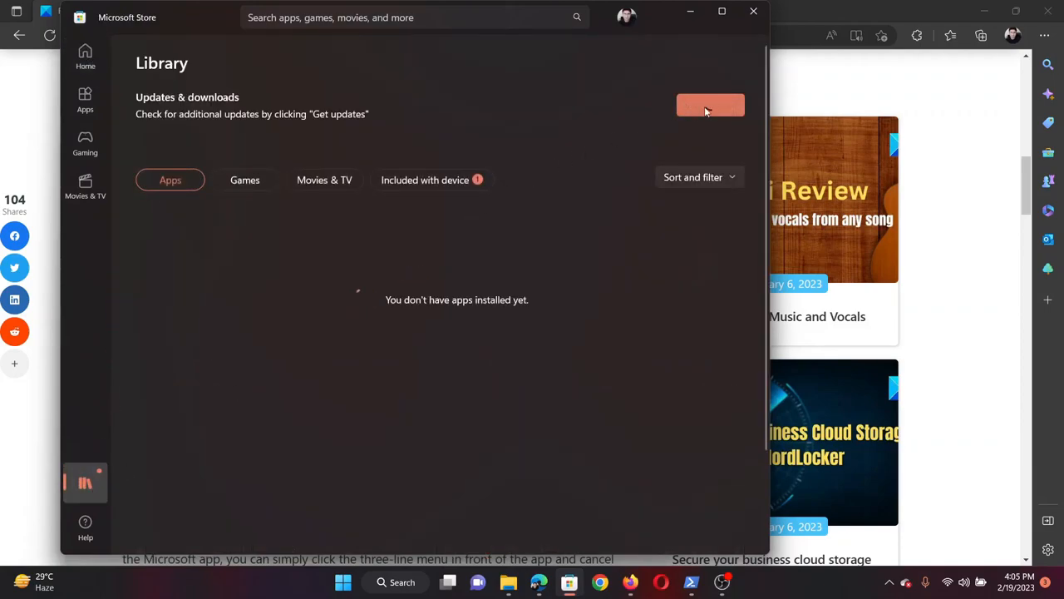
left_click(752, 11)
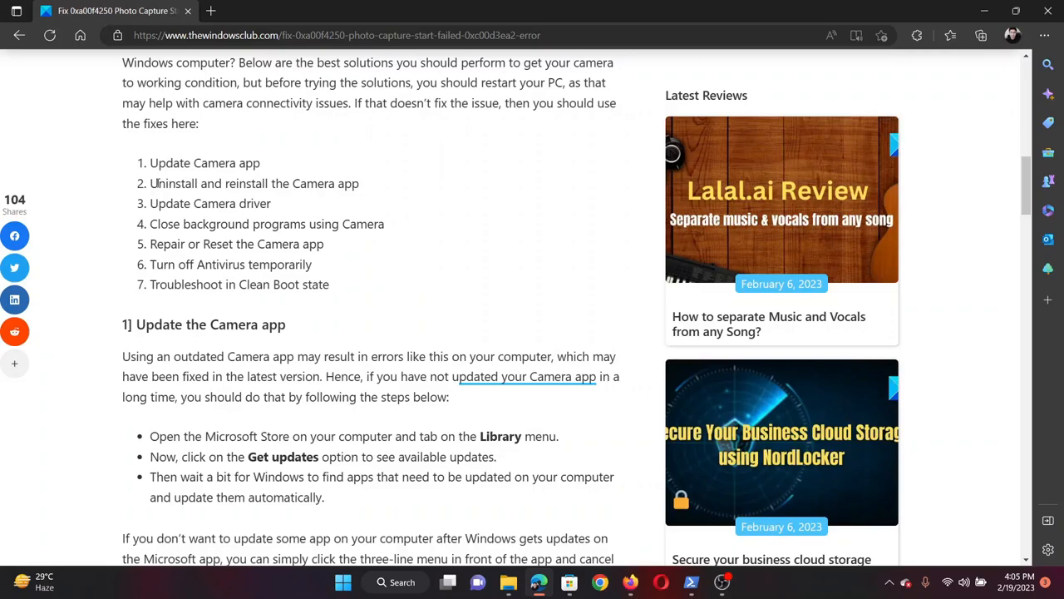
Highlight the second fix and scroll to the PowerShell Camera-app reinstall section
left_click_drag(159, 183, 332, 182)
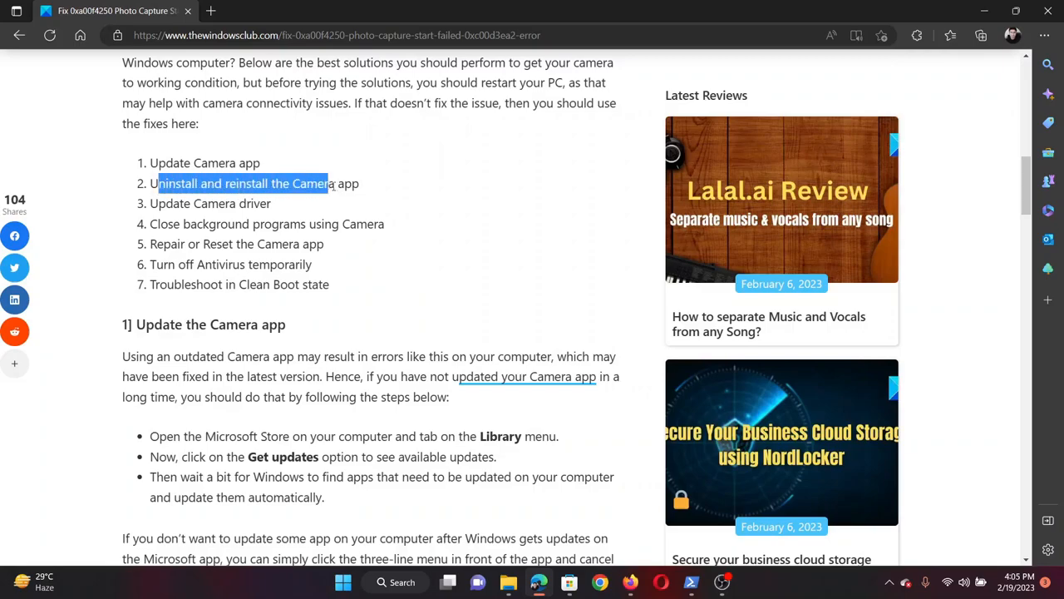
scroll("down", 3)
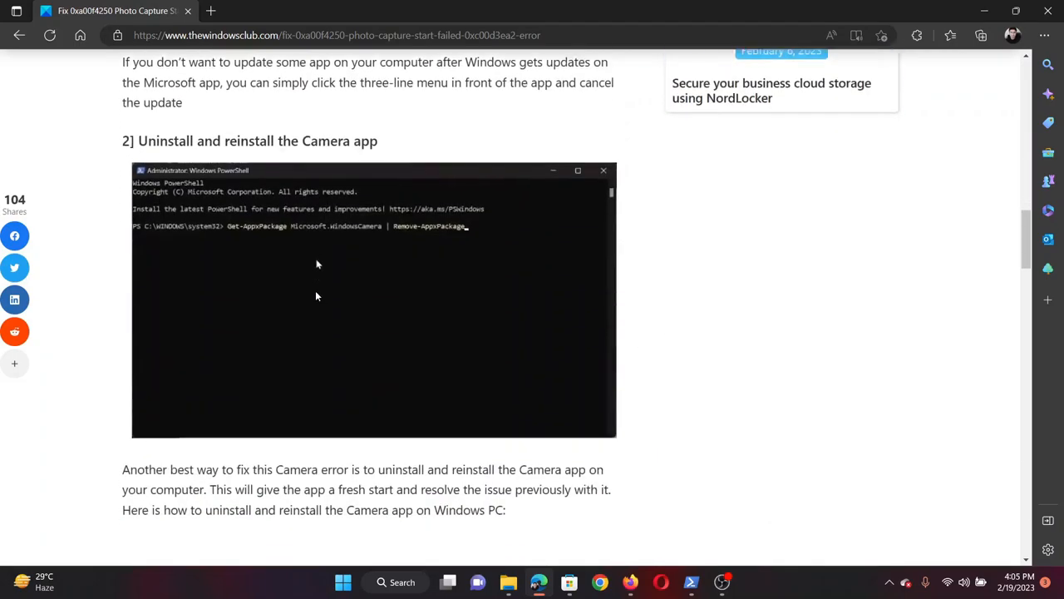
scroll("down", 3)
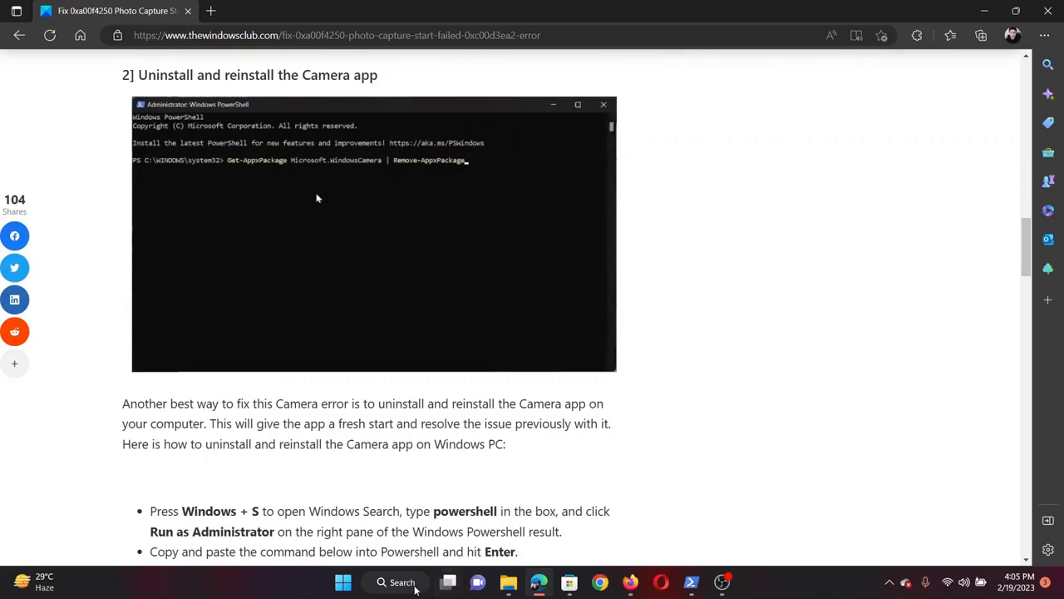
Search for Windows PowerShell and run it as Administrator
left_click(396, 583)
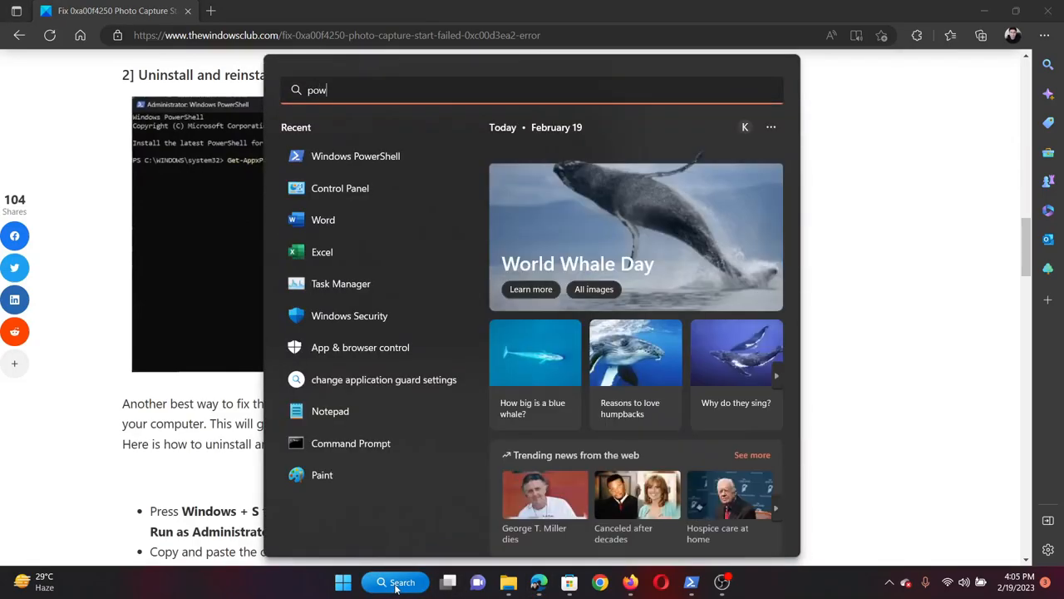
type("e")
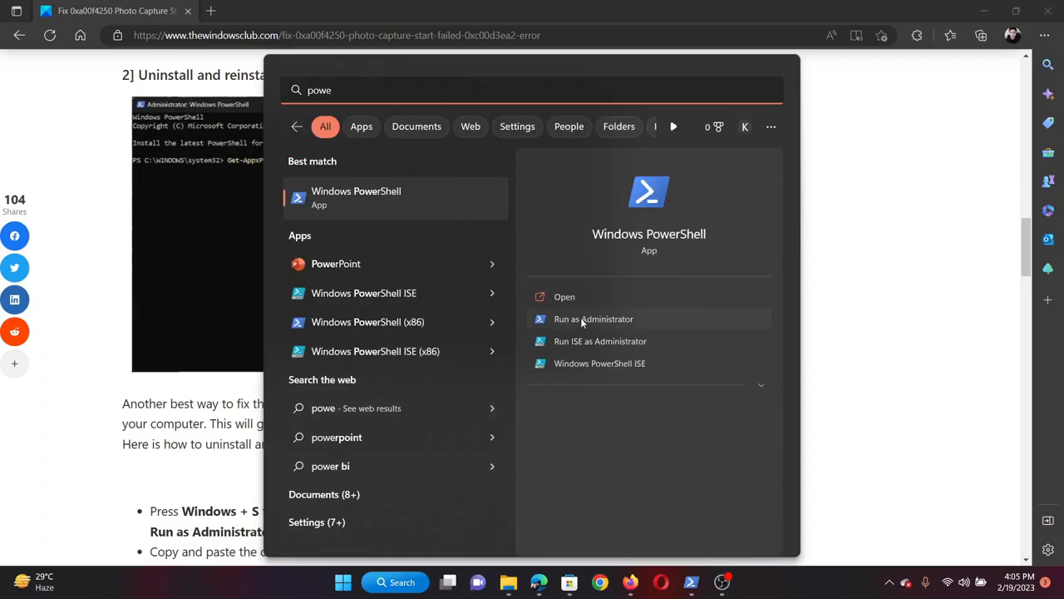
left_click(593, 318)
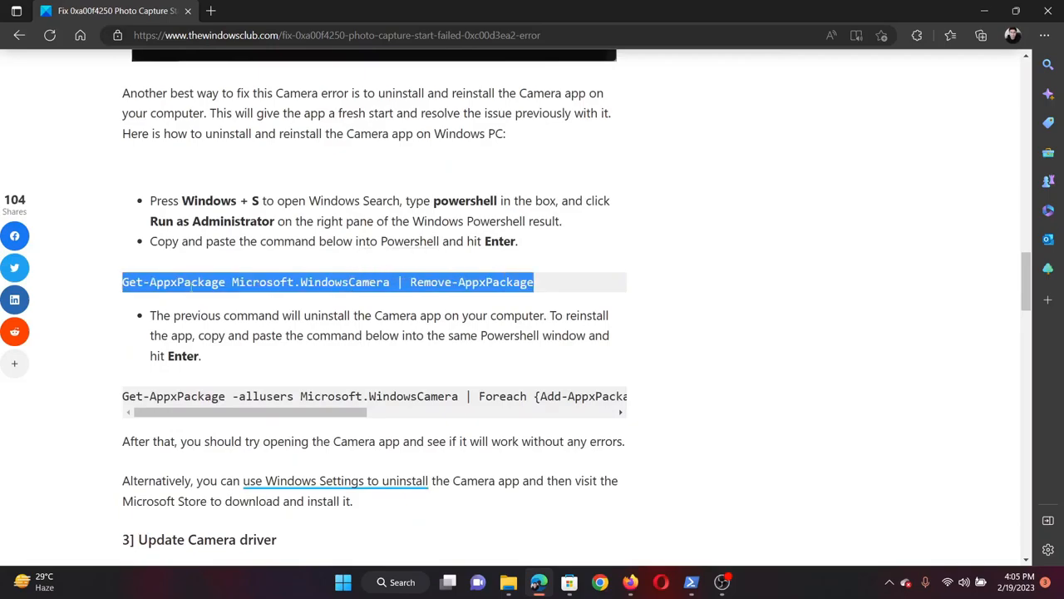
Open Windows Settings from the taskbar, landing on its System page
left_click(682, 582)
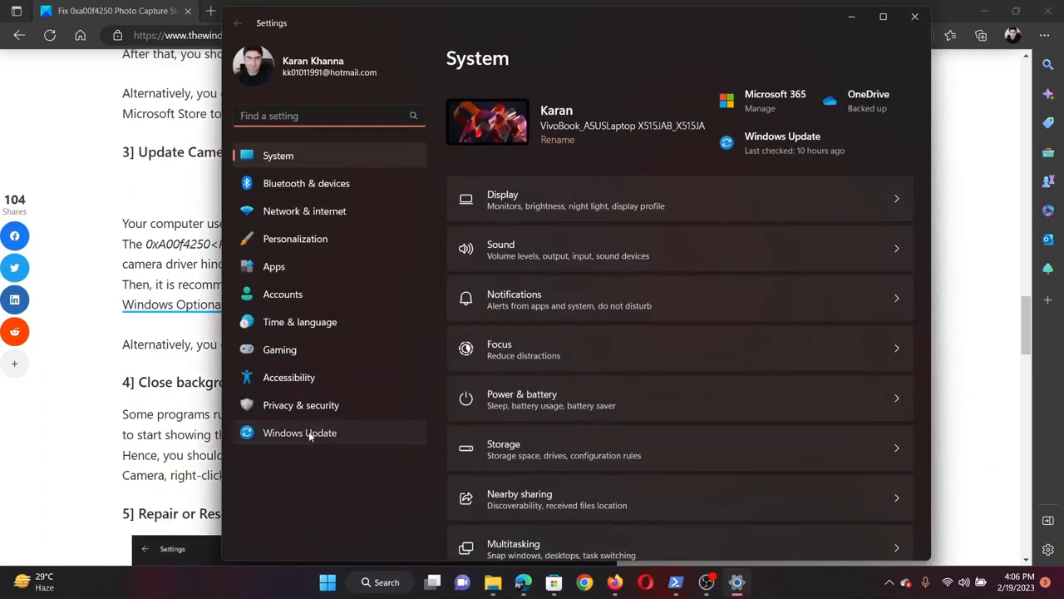
Check Windows Update's Optional updates page, find none, and close Settings
left_click(299, 432)
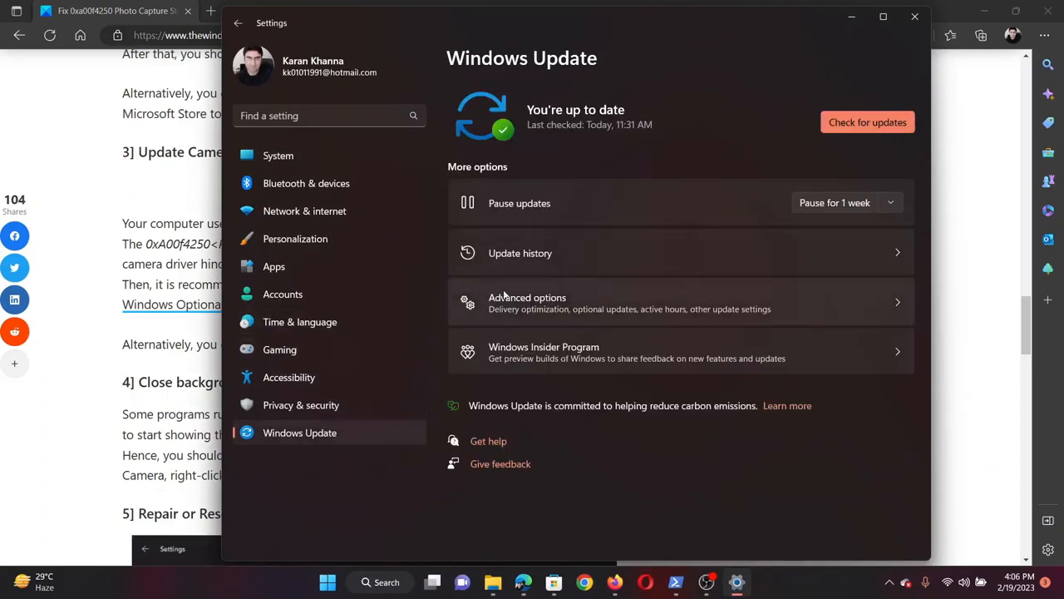
mouse_move(628, 310)
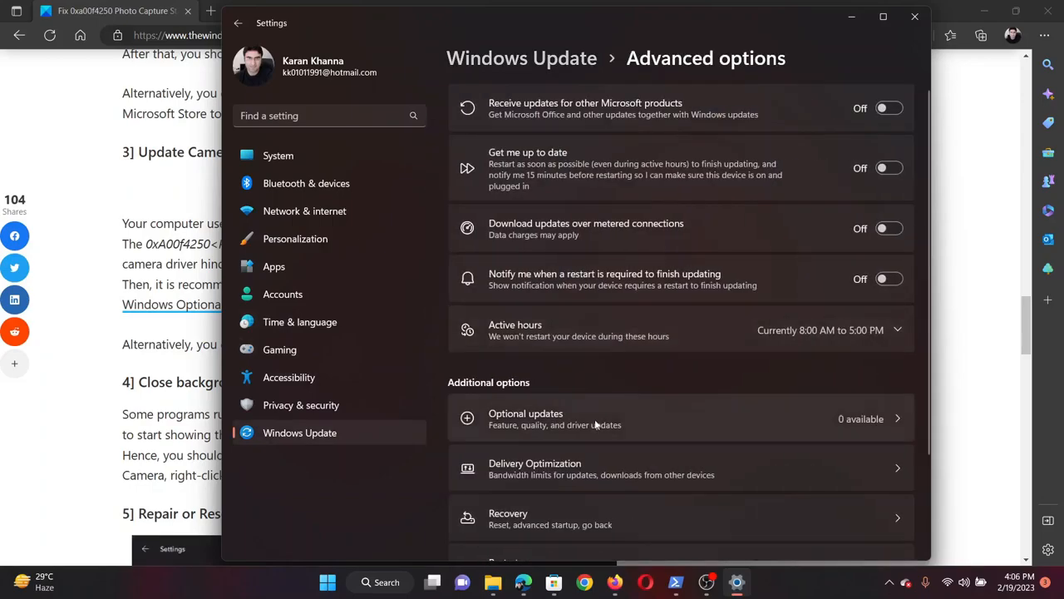
left_click(525, 418)
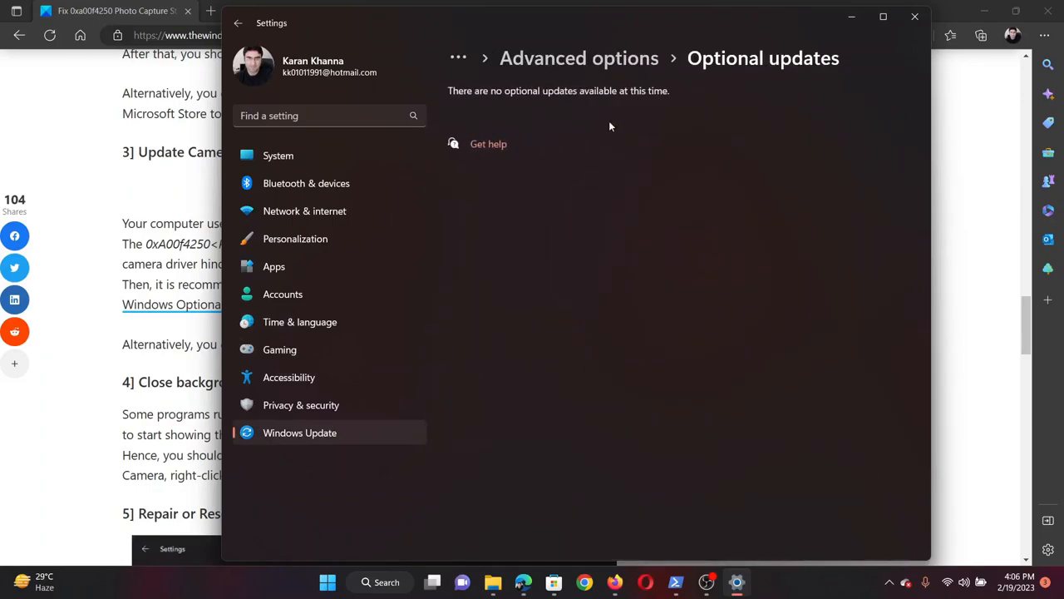
mouse_move(589, 233)
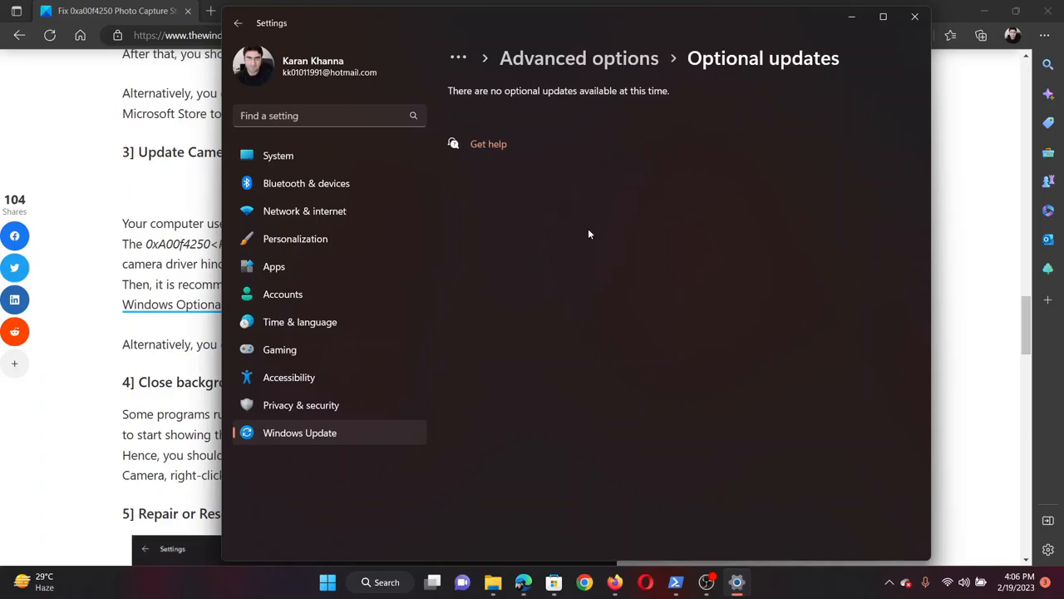
left_click(299, 433)
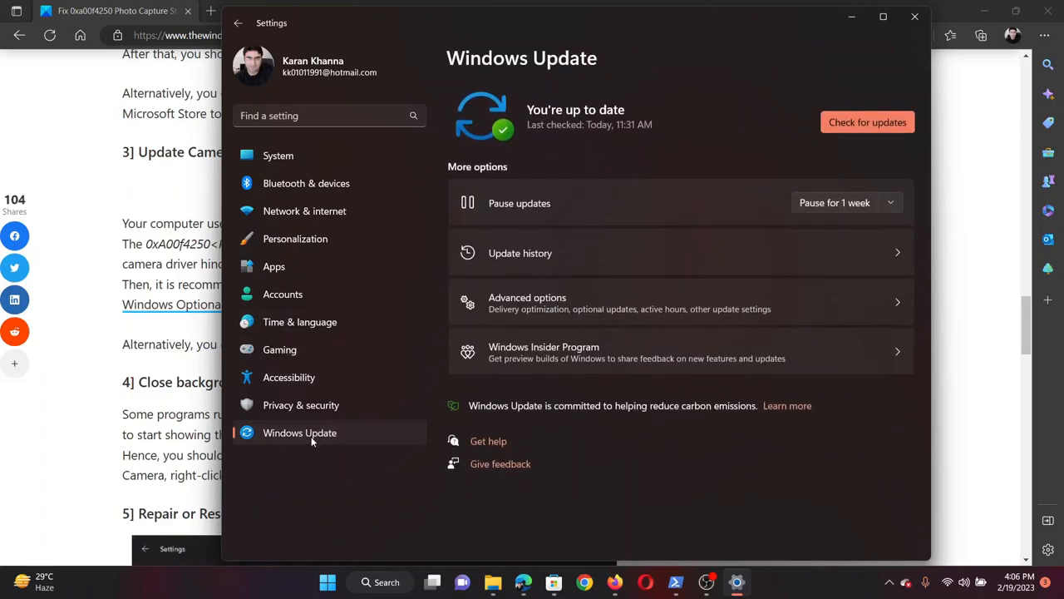
left_click(868, 122)
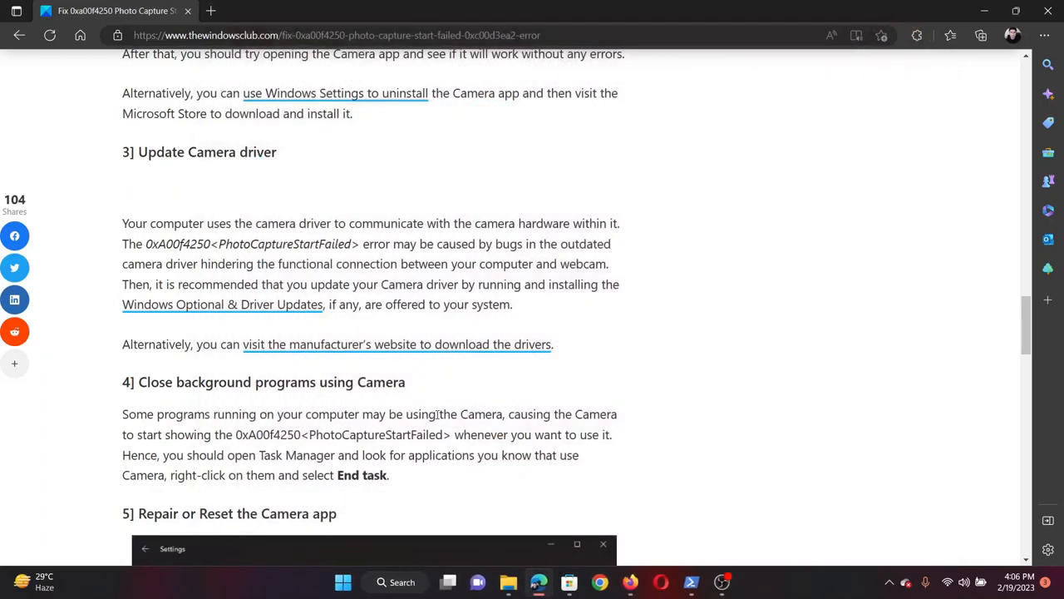
Scroll the article to section 4, Close background programs using Camera
scroll("down", 3)
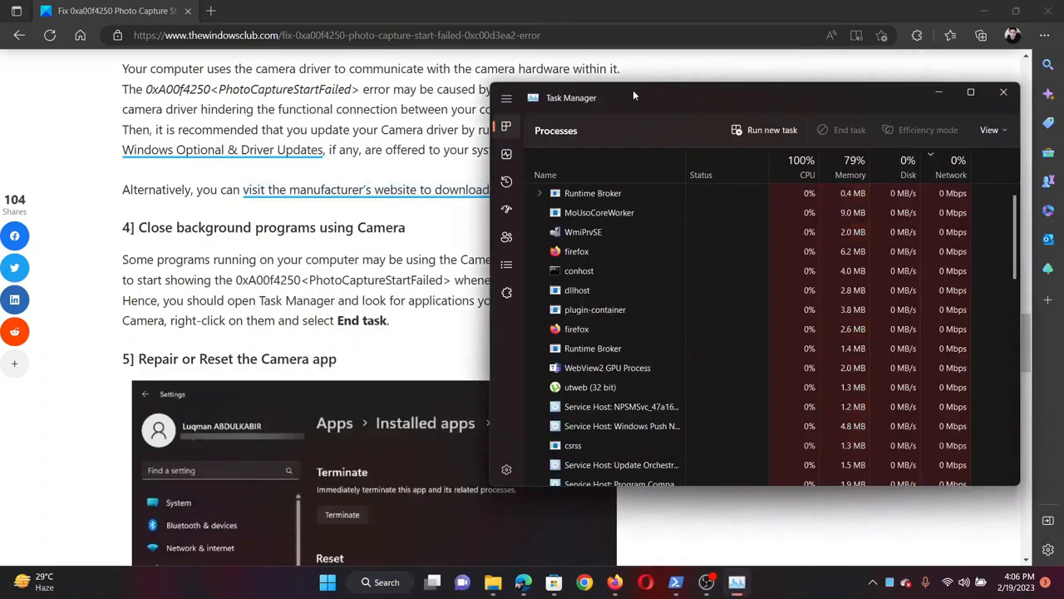
Move Task Manager left, view the firefox process's End task menu, then close Task Manager
left_click_drag(634, 96, 361, 74)
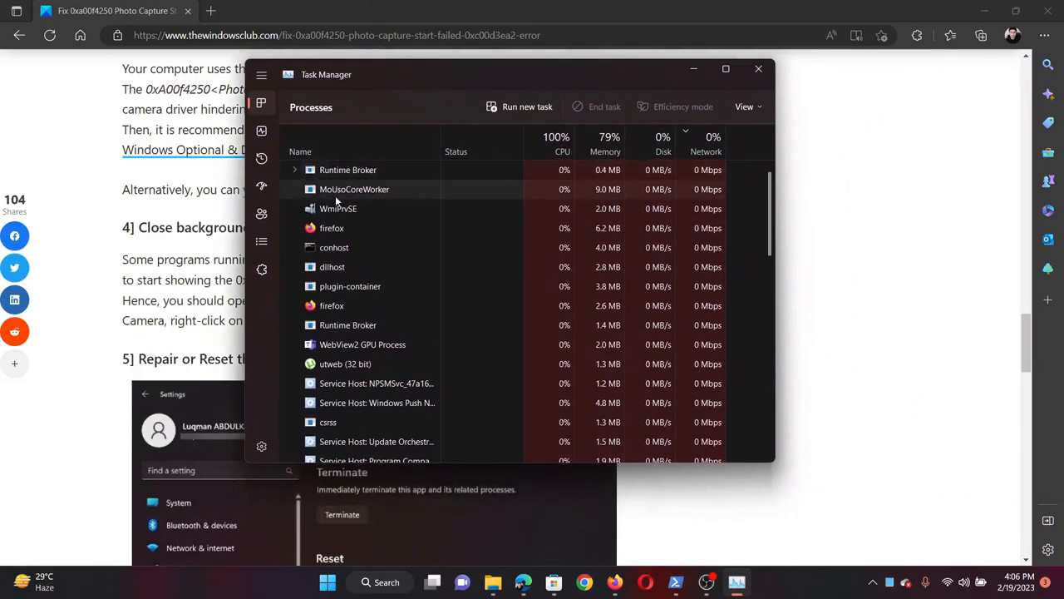
mouse_move(334, 227)
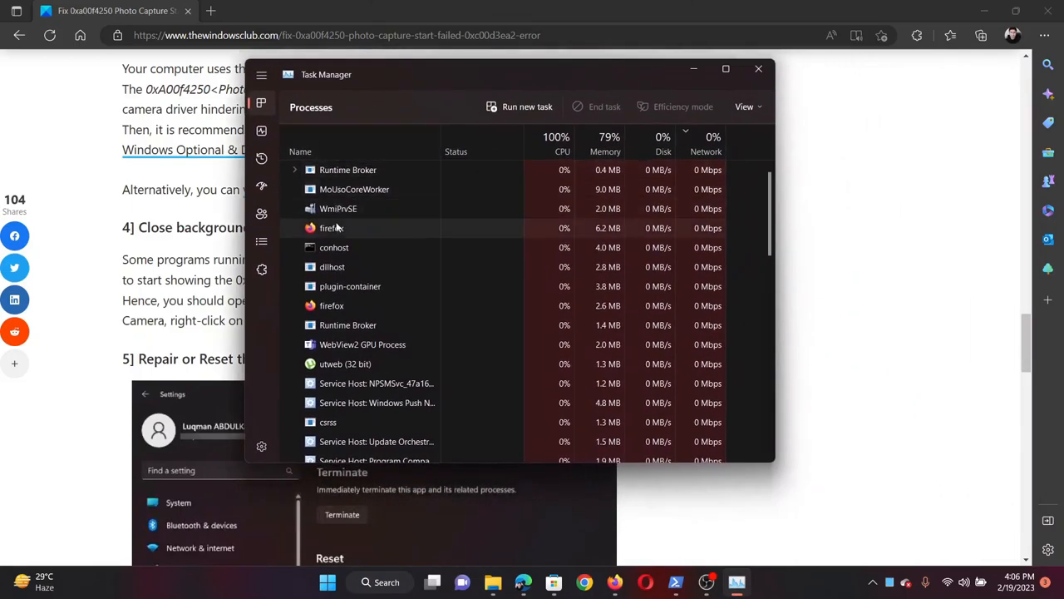
mouse_move(341, 286)
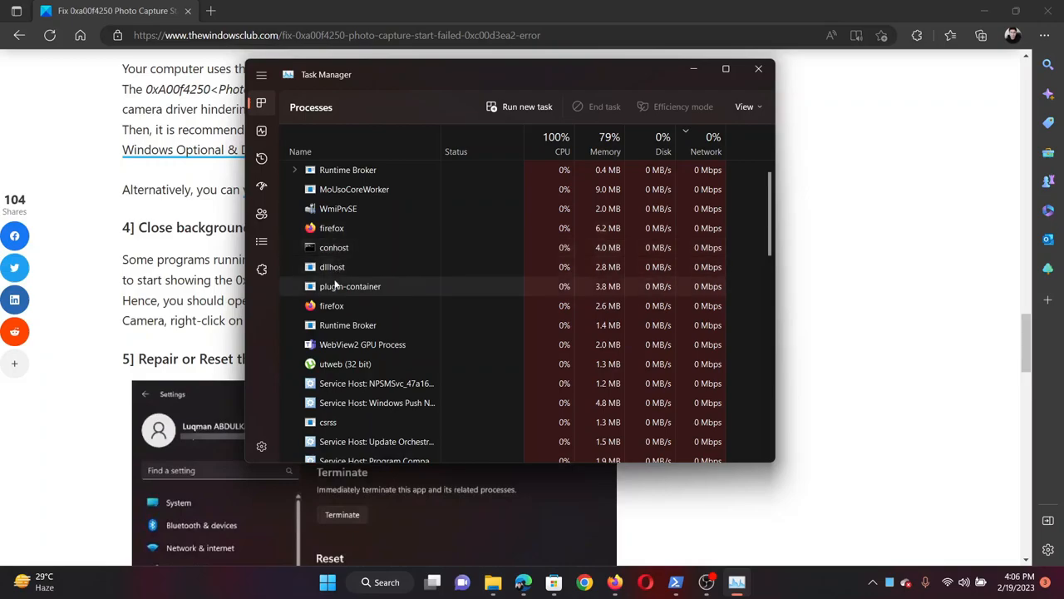
mouse_move(337, 363)
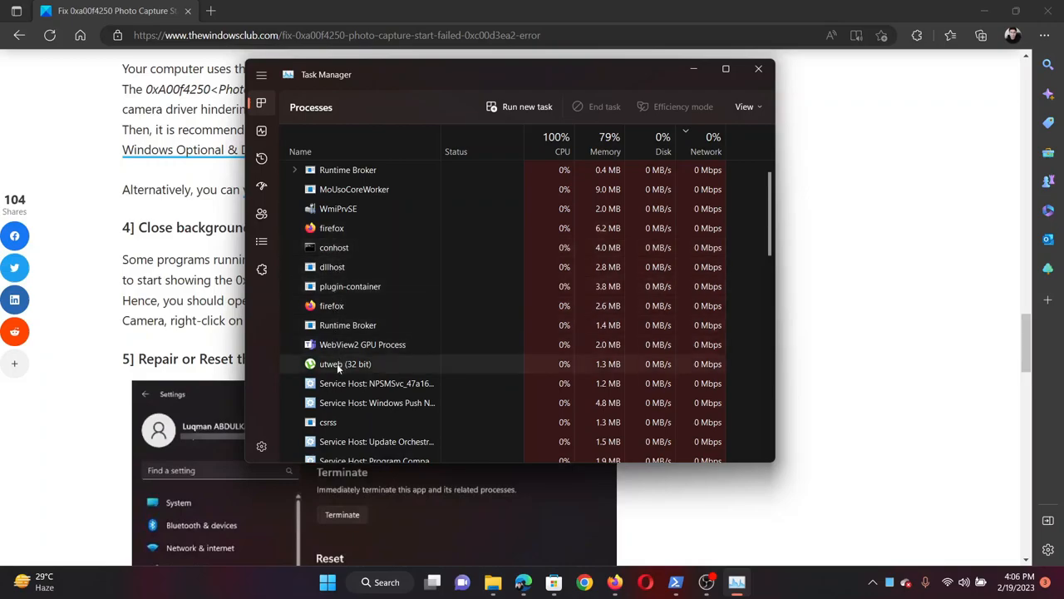
mouse_move(378, 344)
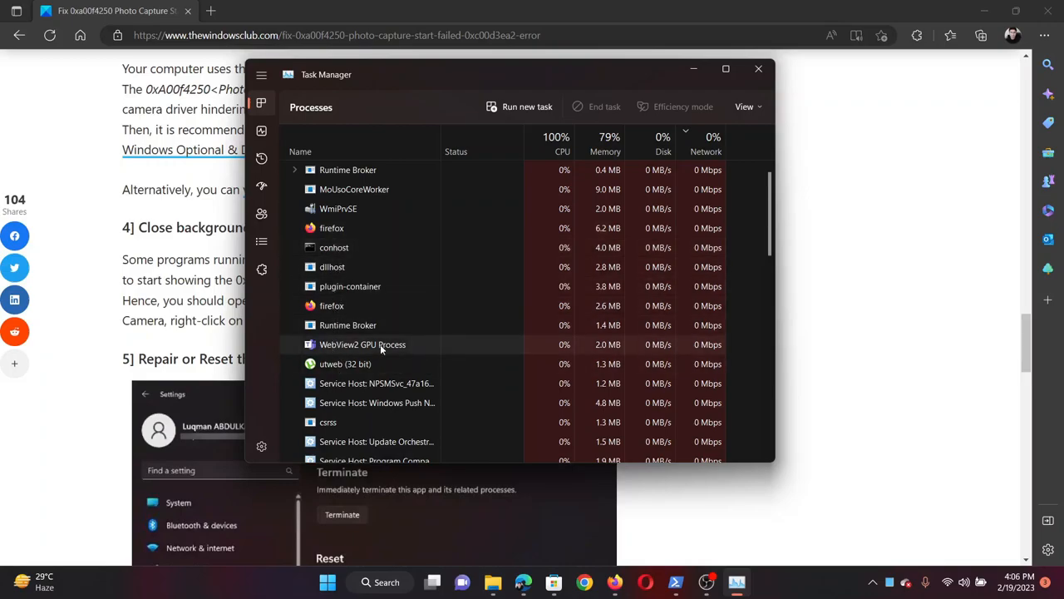
scroll("down", 3)
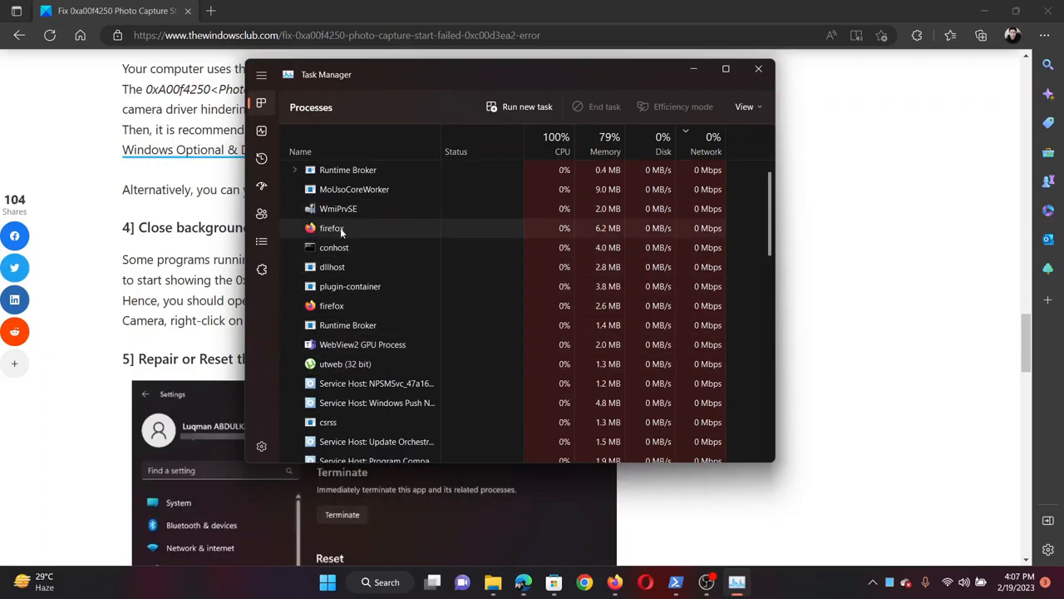
right_click(332, 228)
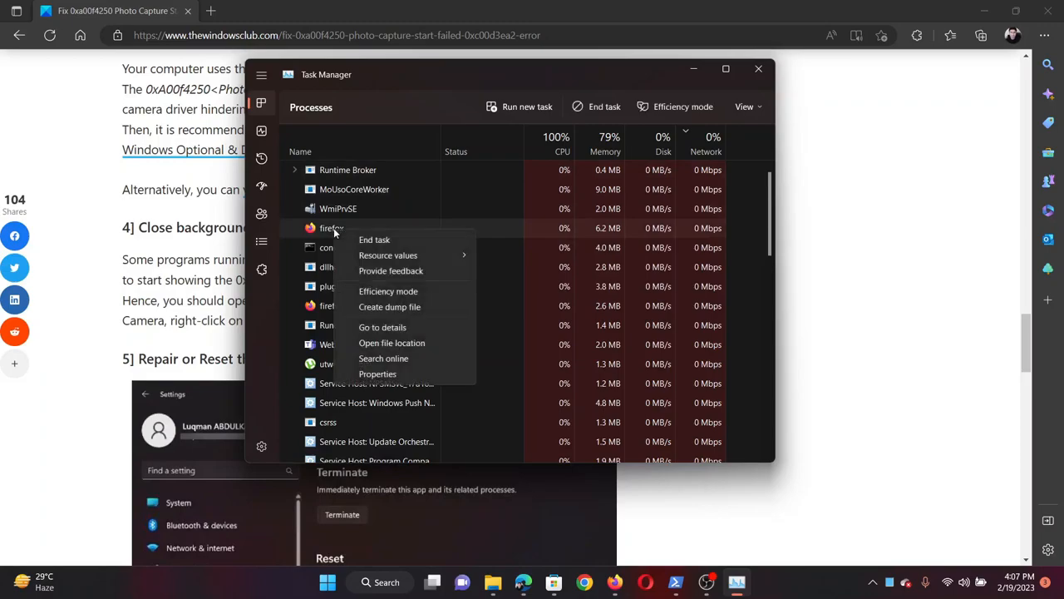
mouse_move(771, 72)
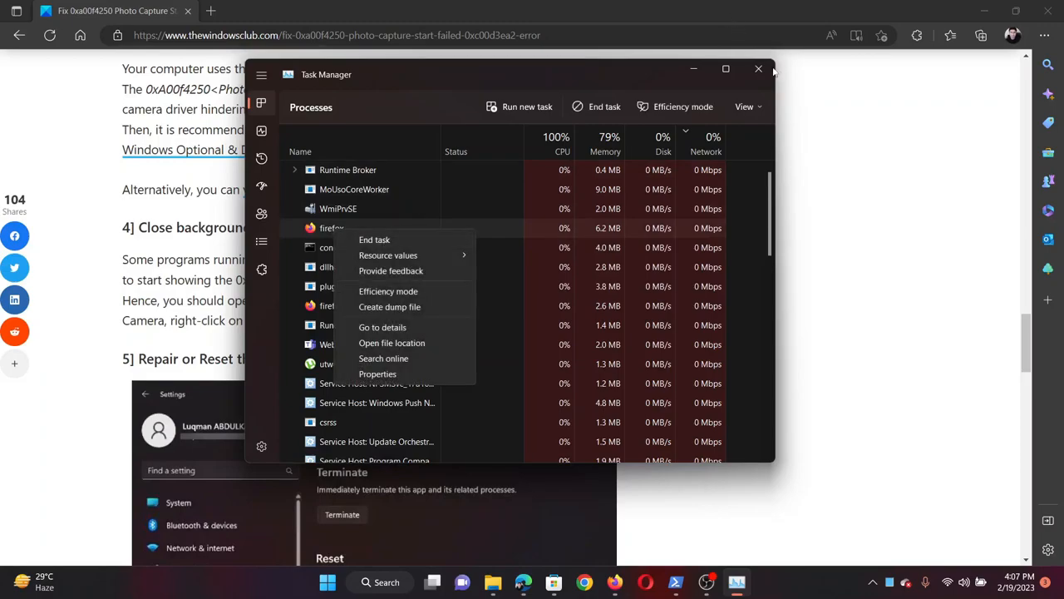
left_click(758, 68)
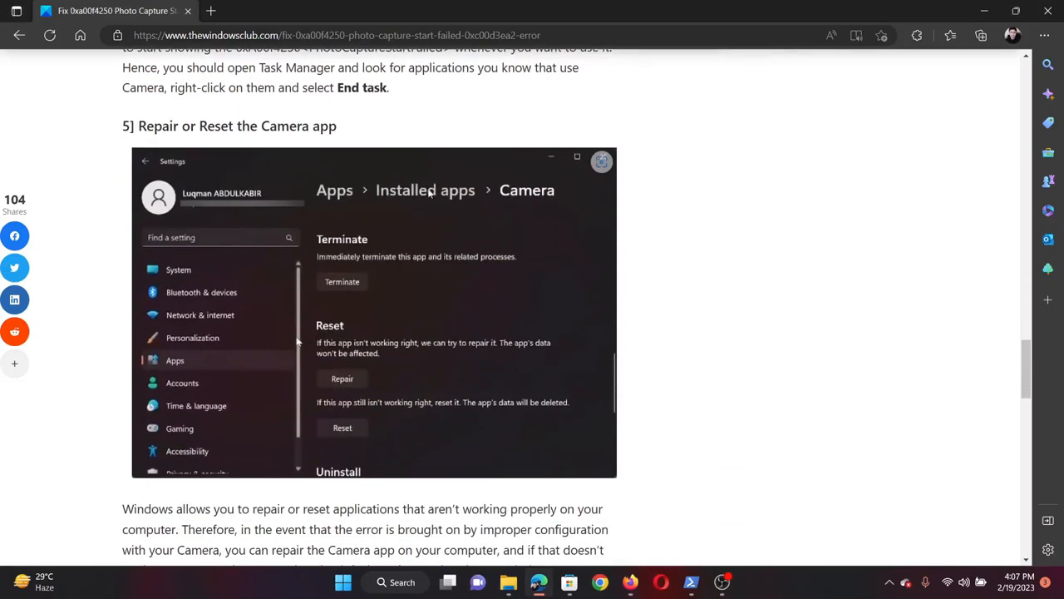
Open the Camera app's Advanced options in Settings Apps, scroll to Repair and Reset, then close
left_click_drag(144, 125, 333, 126)
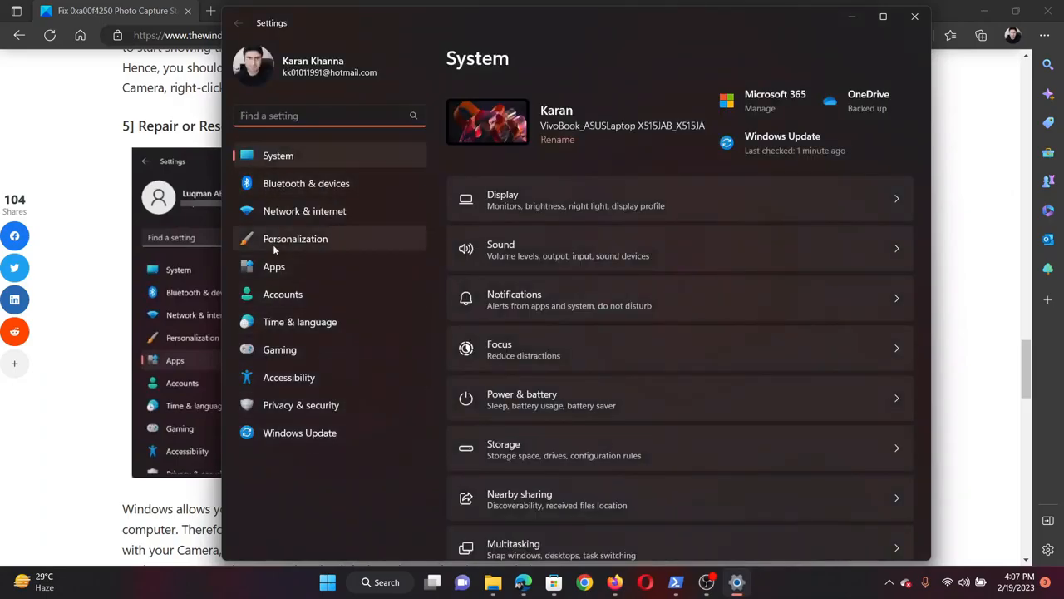
left_click(274, 266)
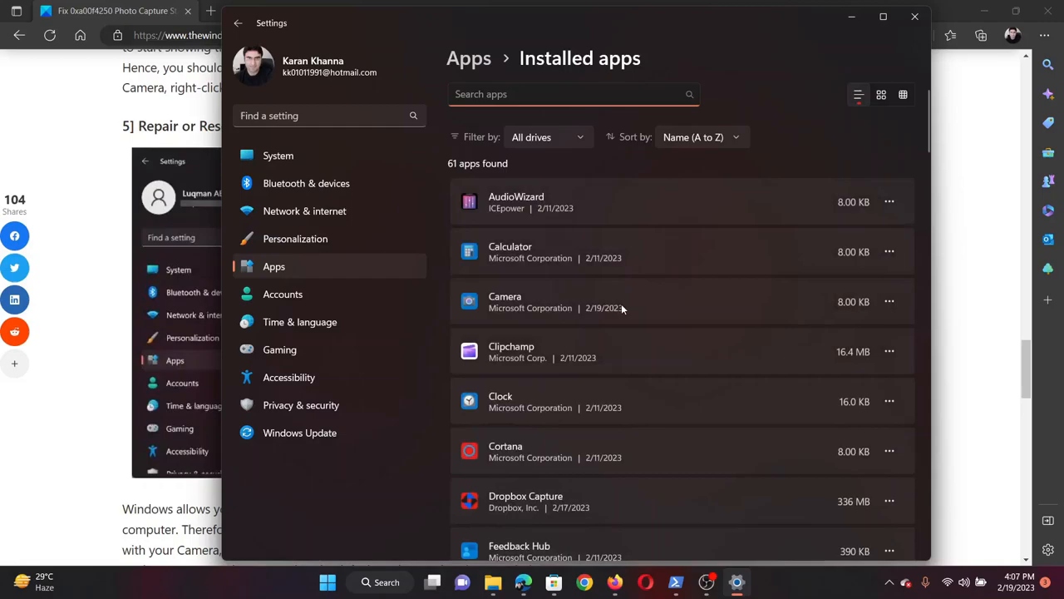
mouse_move(745, 283)
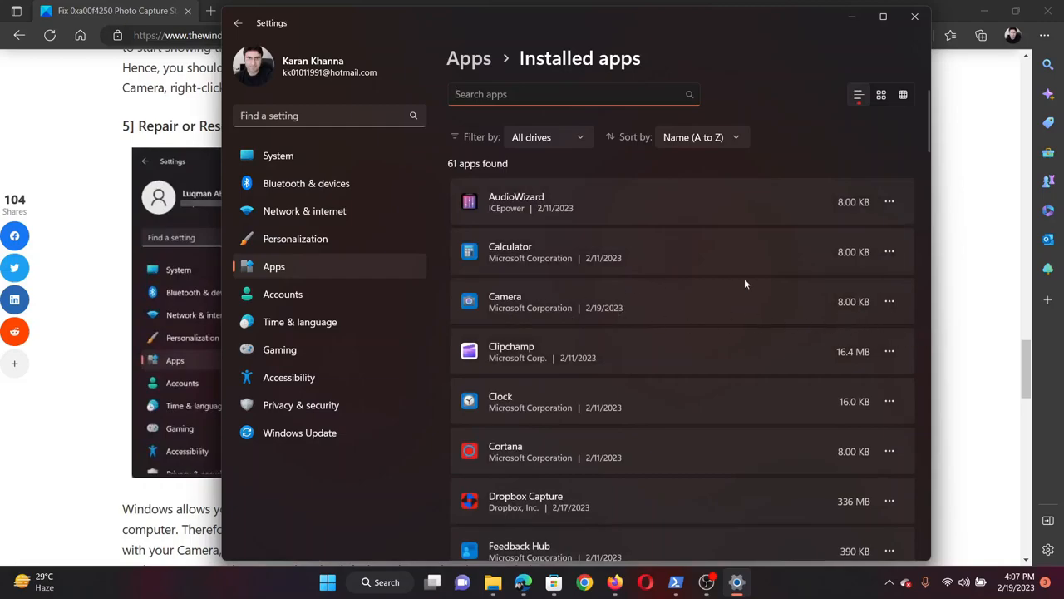
left_click(889, 301)
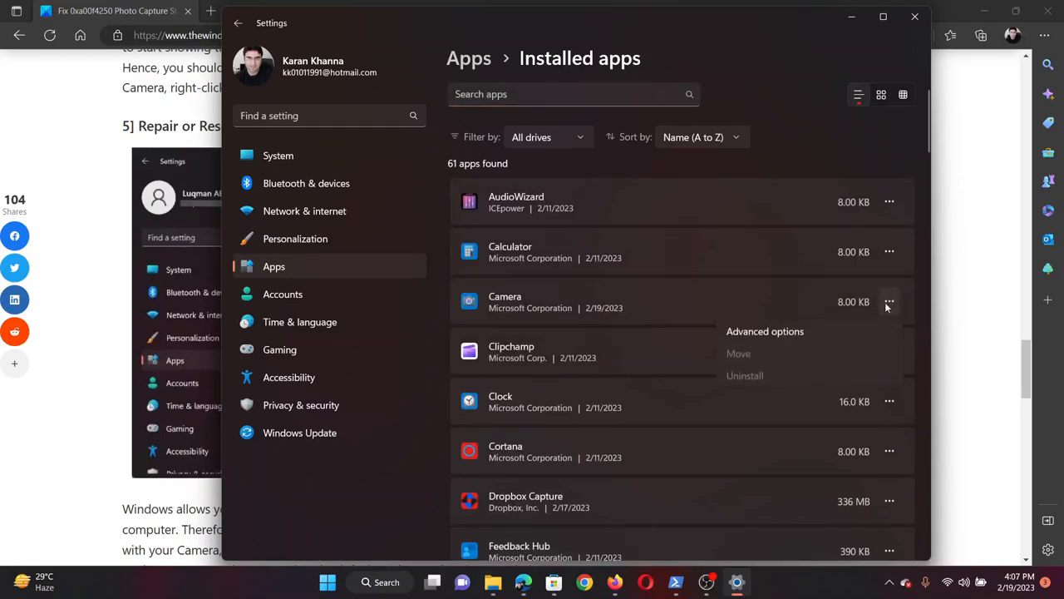
left_click(765, 331)
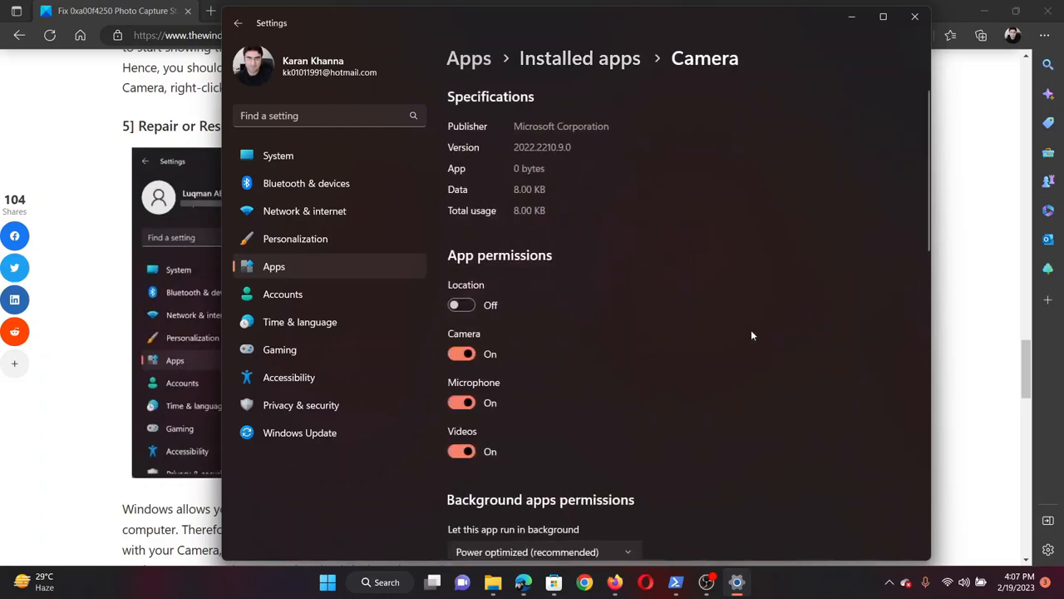
scroll("down", 3)
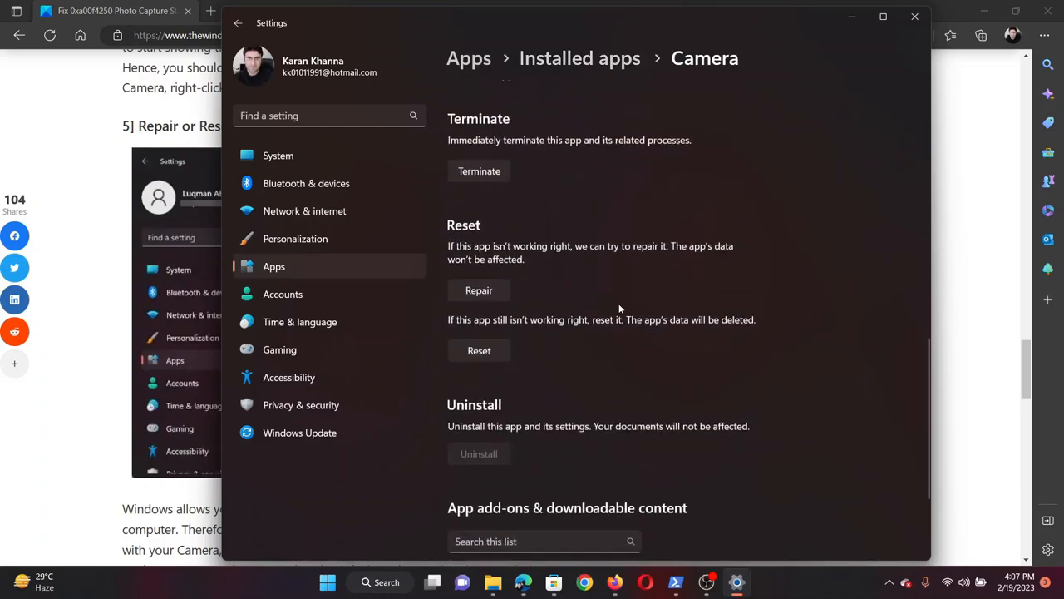
mouse_move(479, 290)
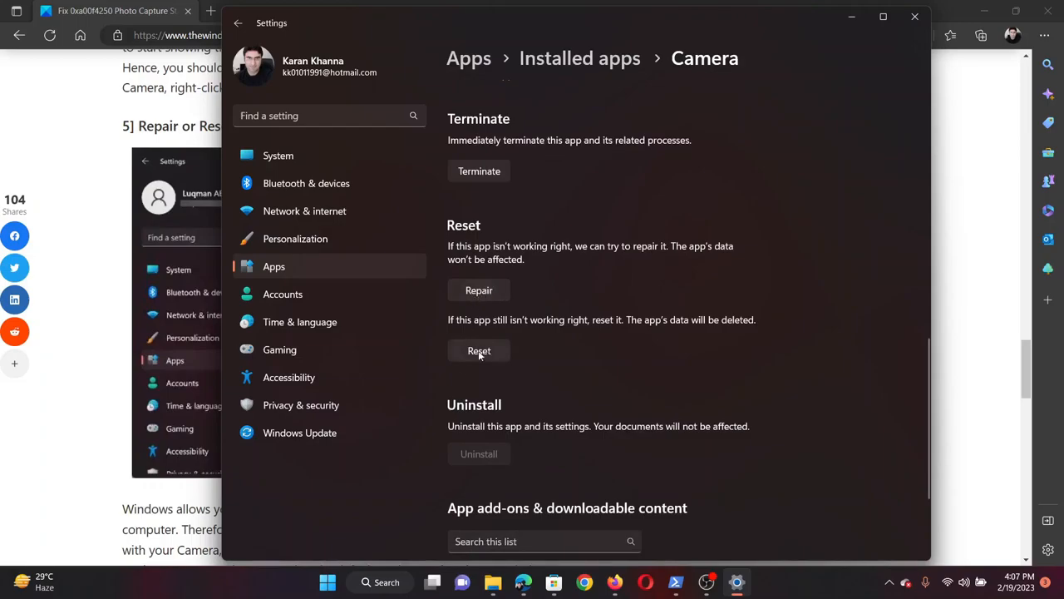
left_click(911, 18)
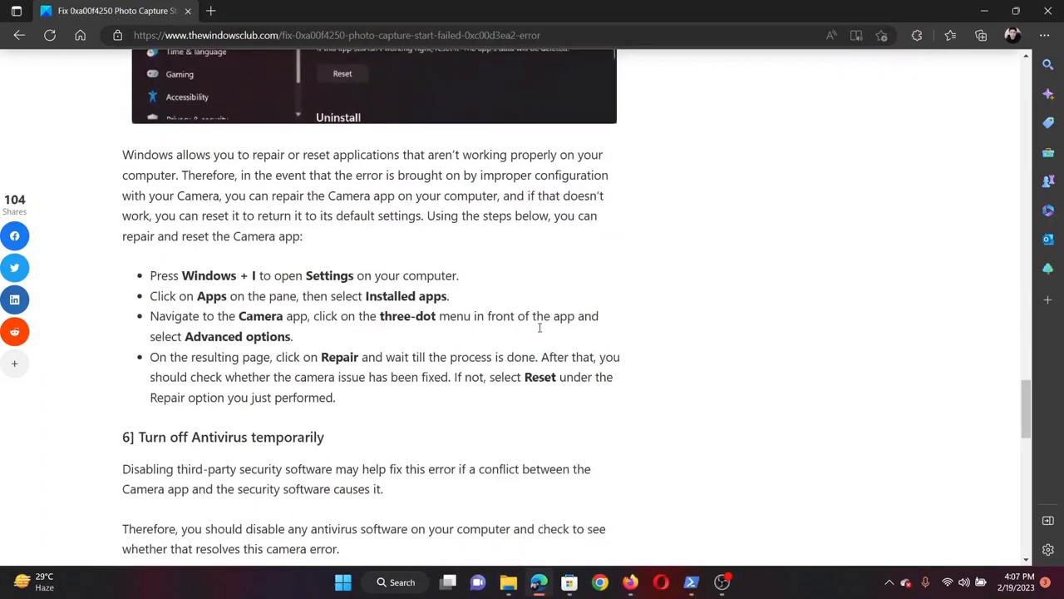
Scroll to the antivirus section and search for 'windows Security' in Windows Search
scroll("down", 3)
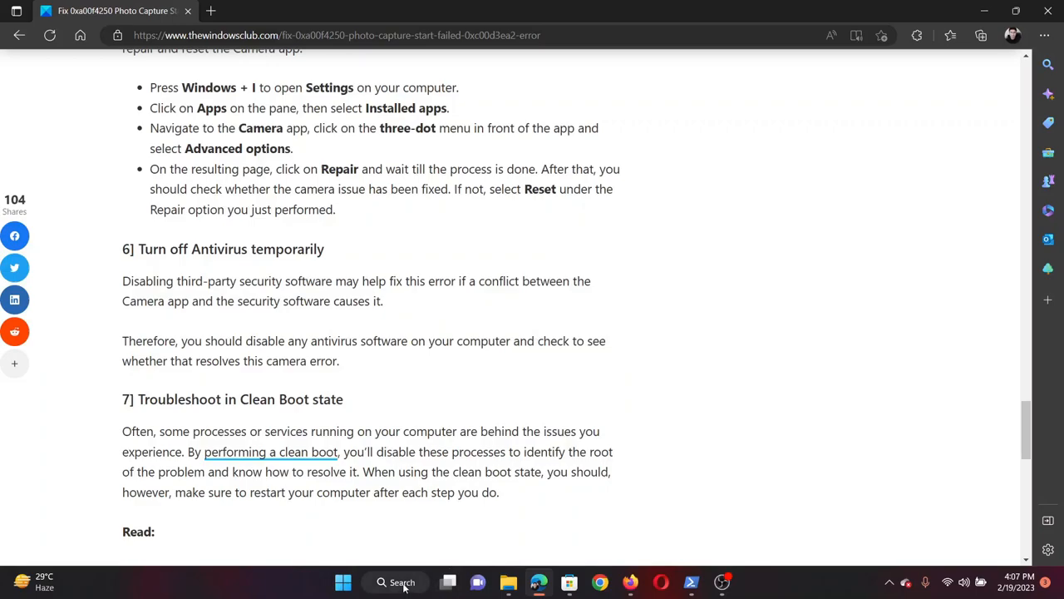
left_click(395, 582)
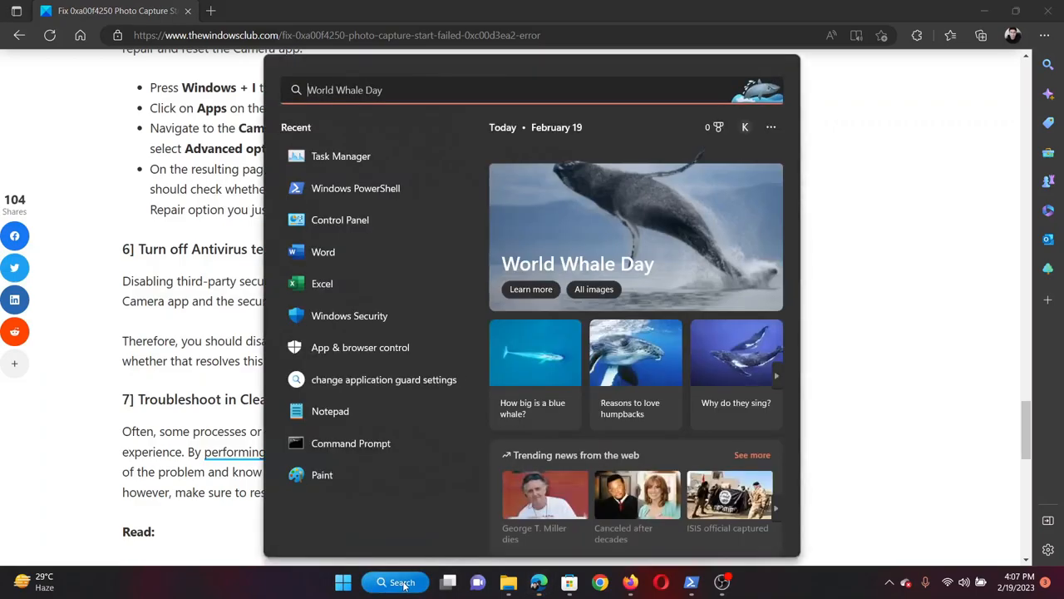
type("windows Security")
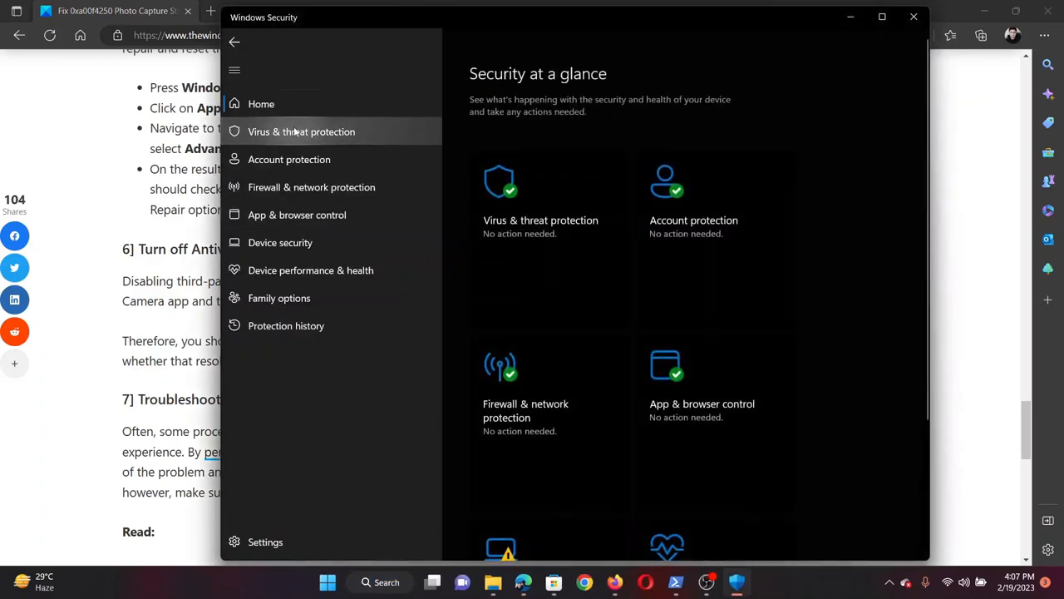
Open Virus & threat protection and its Manage settings in Windows Security
left_click(301, 132)
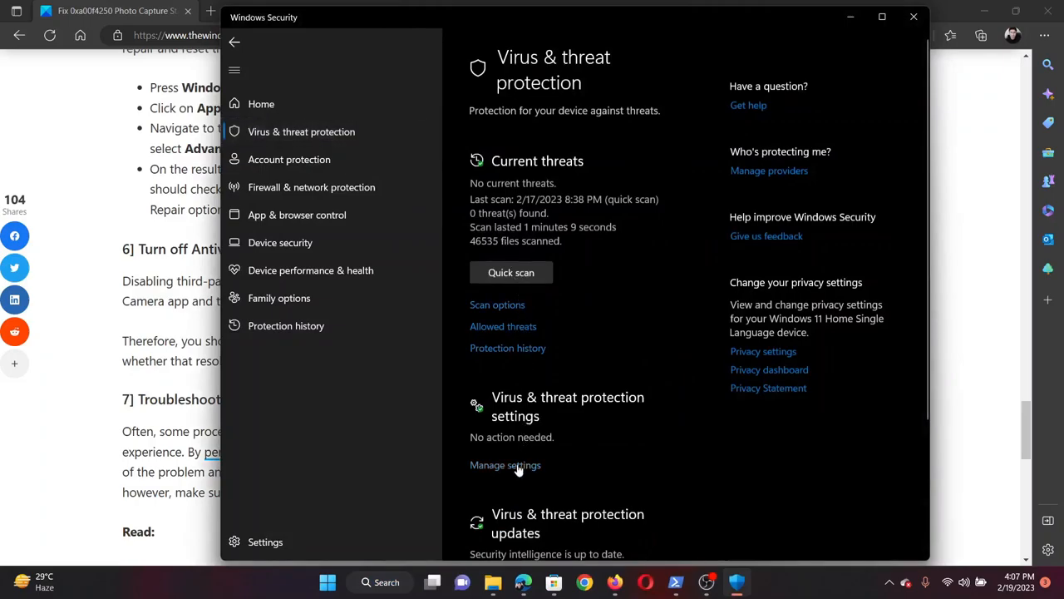
left_click(505, 465)
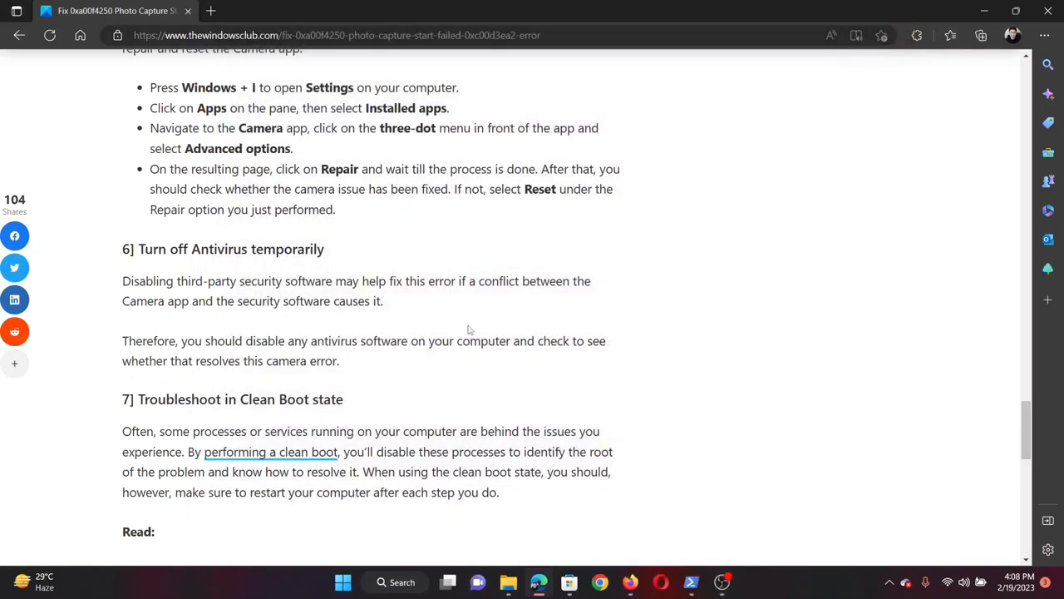
Scroll to the article's clean boot section and bring up the Run box for msconfig
scroll("down", 3)
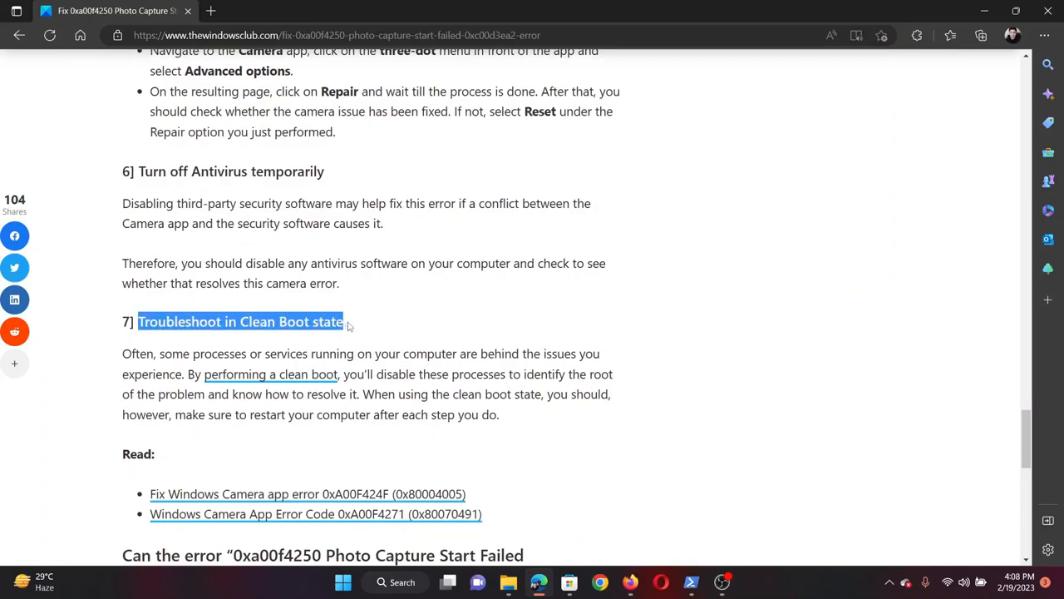
left_click(421, 338)
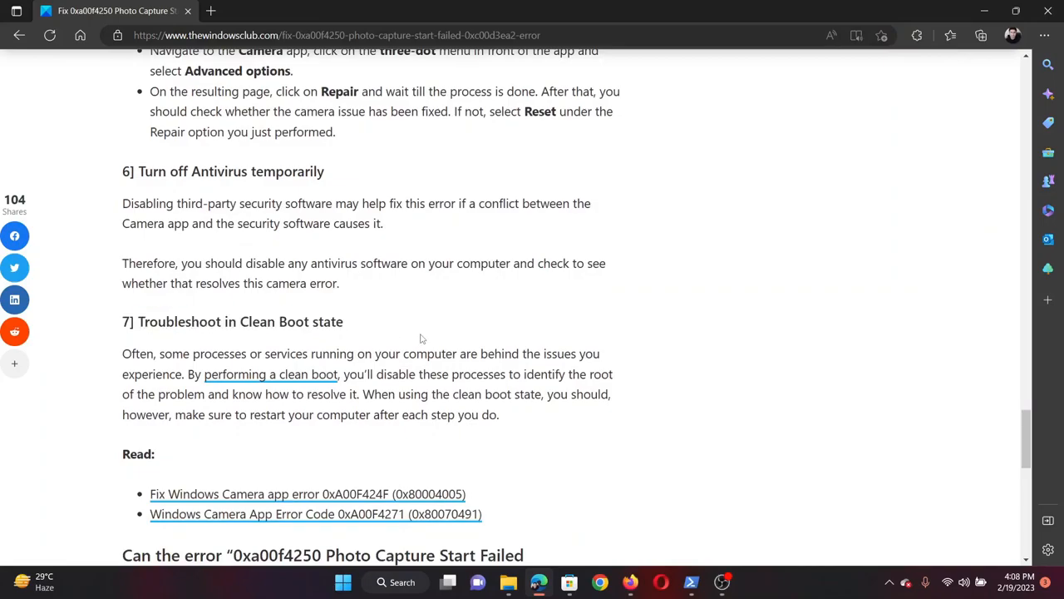
key("Win+r")
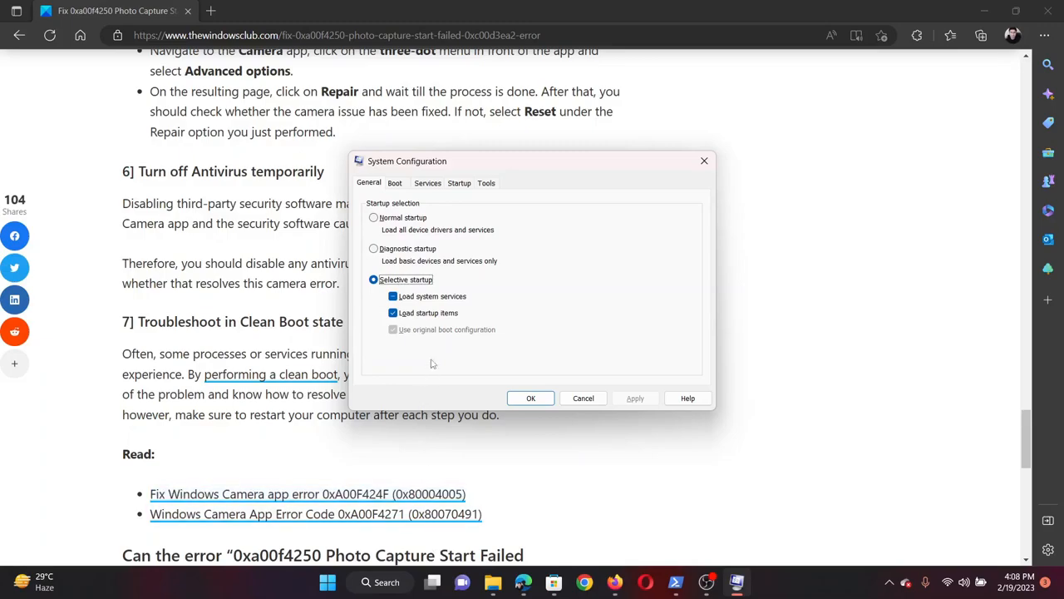
Hide Microsoft services, disable all remaining services, apply, and exit without restarting
left_click(427, 183)
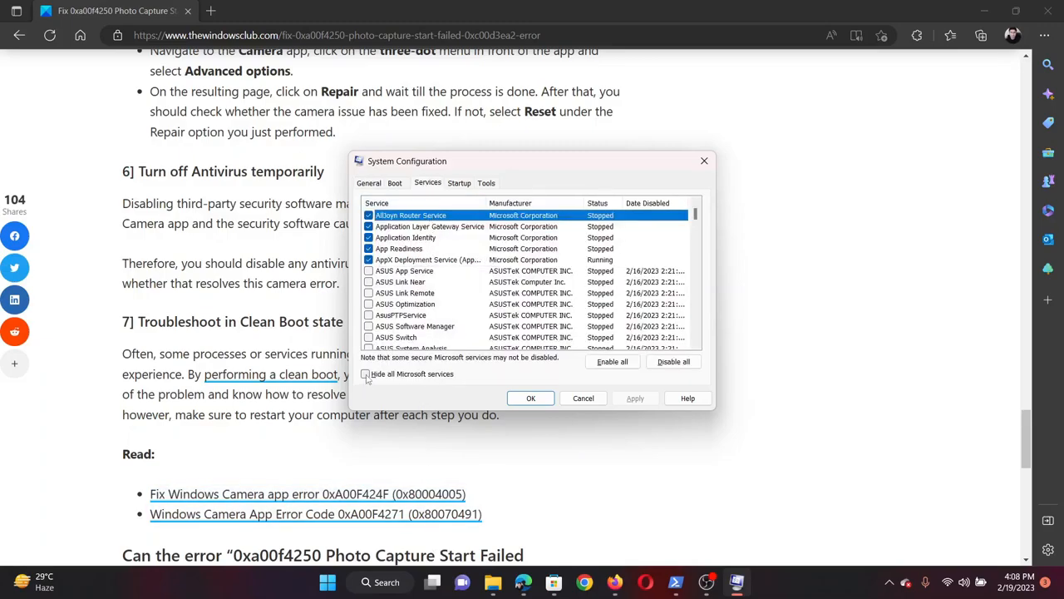
left_click(366, 373)
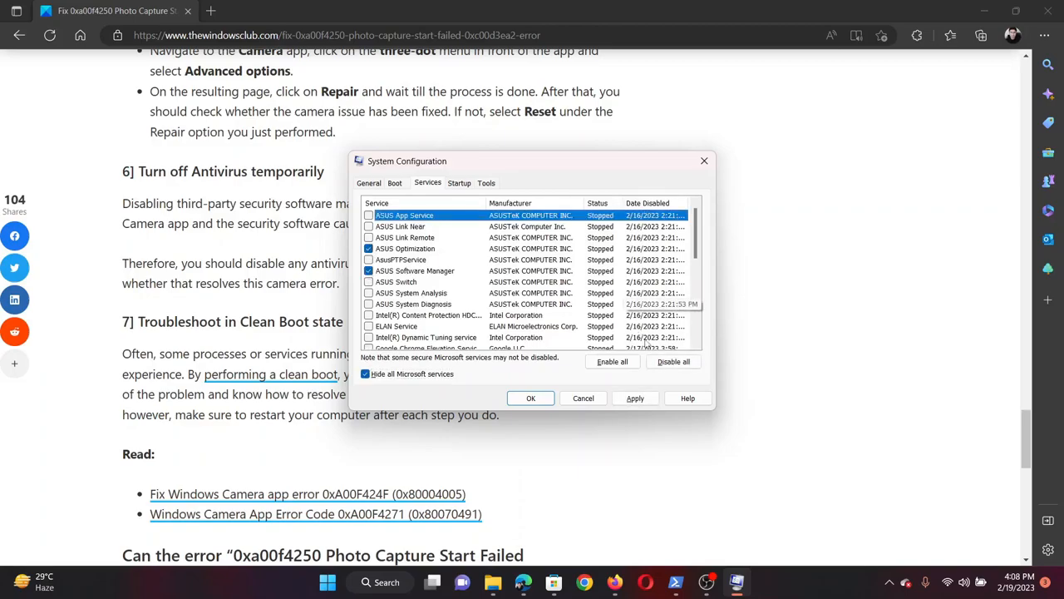
left_click(636, 398)
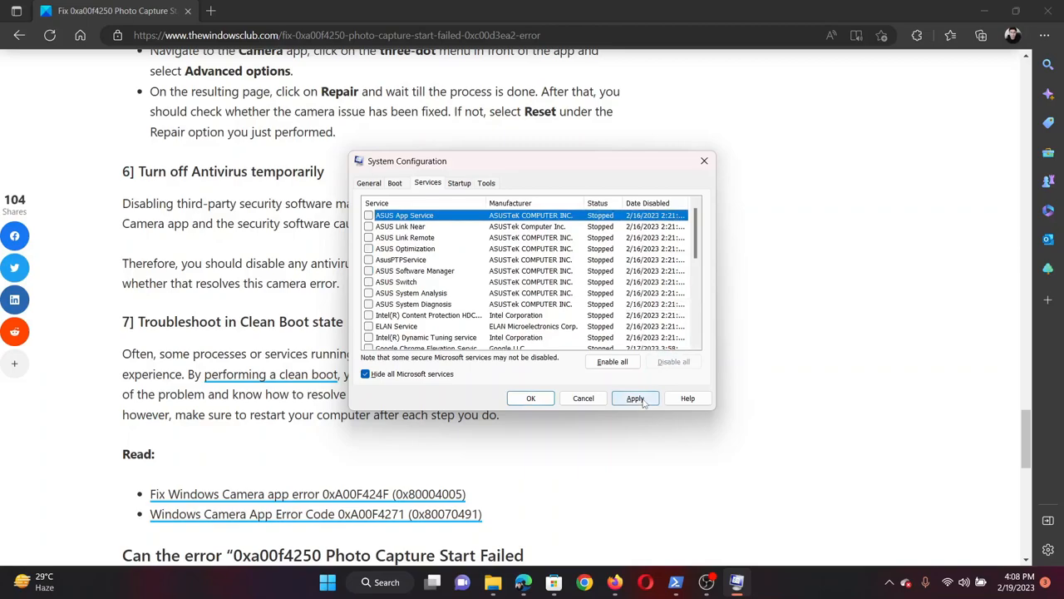
left_click(635, 397)
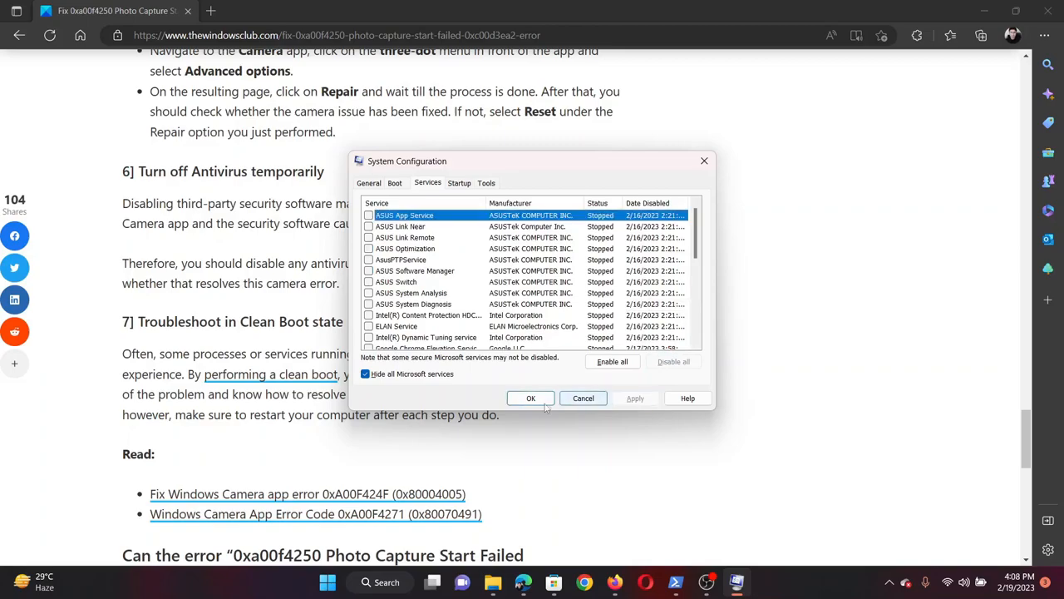
left_click(531, 398)
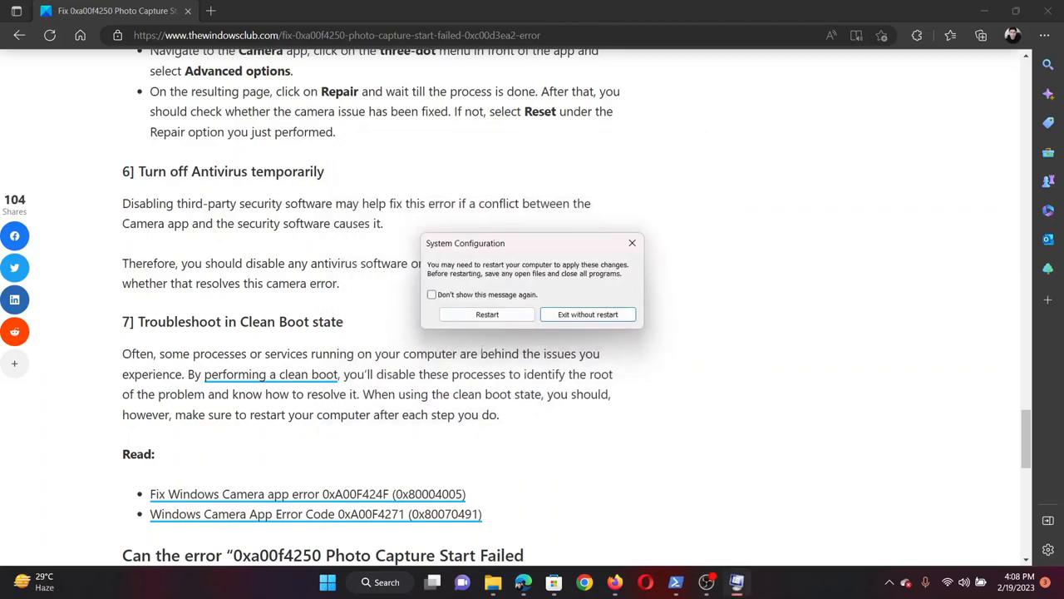
left_click(632, 243)
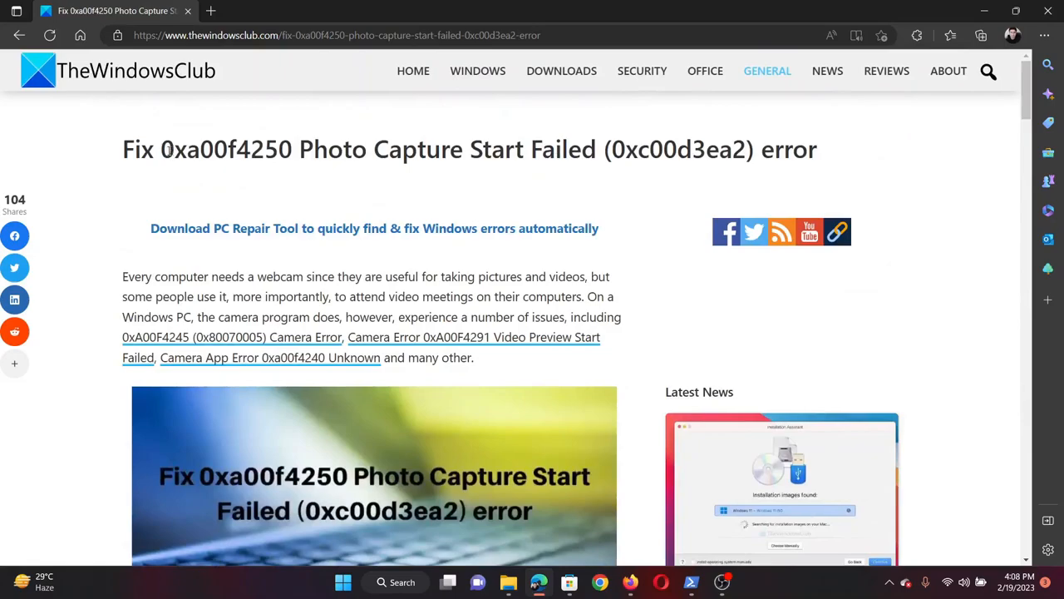
left_click_drag(174, 149, 757, 150)
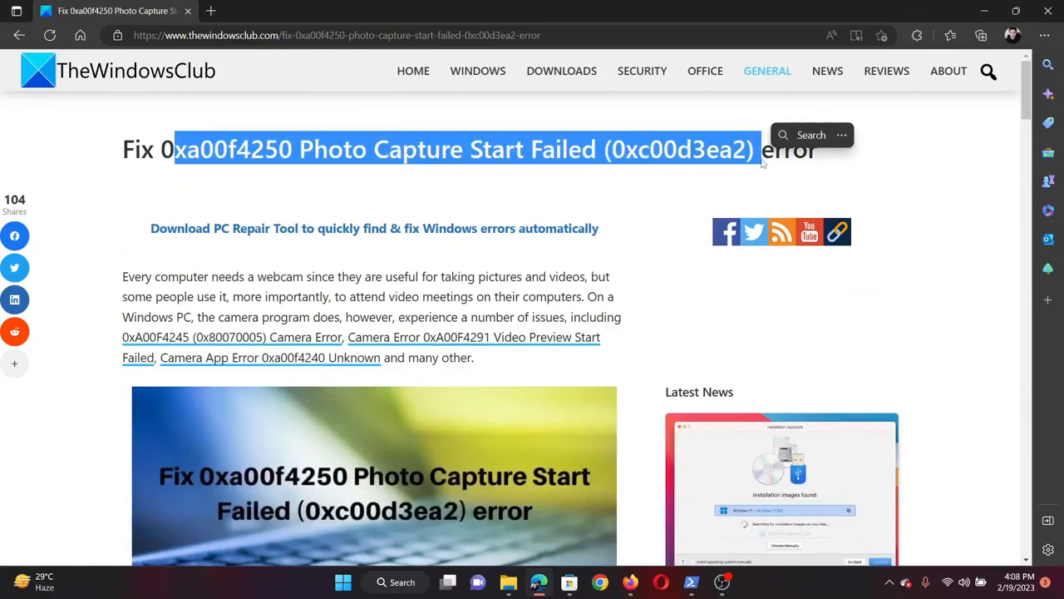
left_click(634, 199)
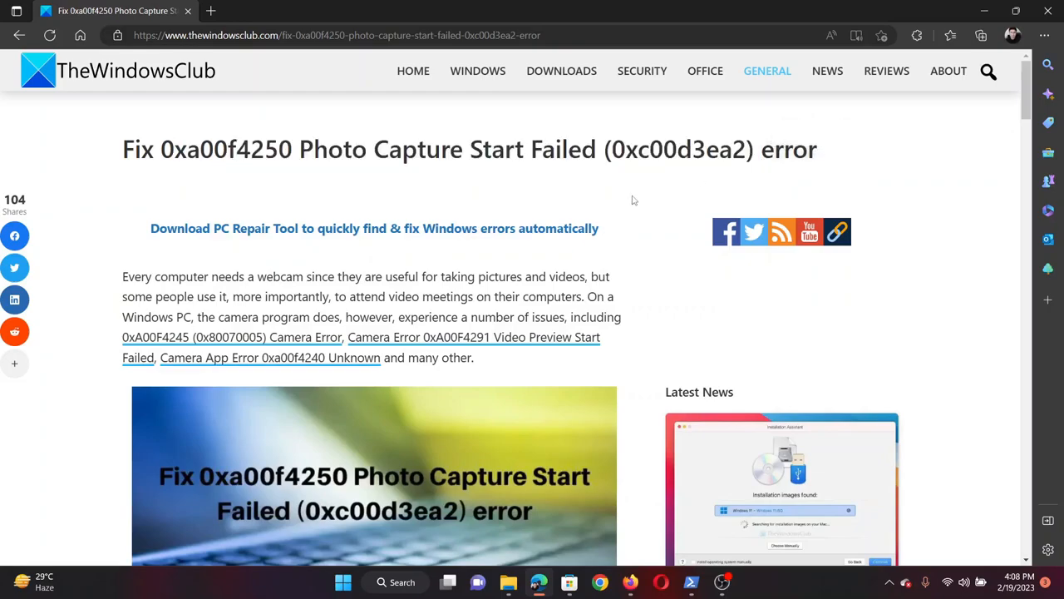